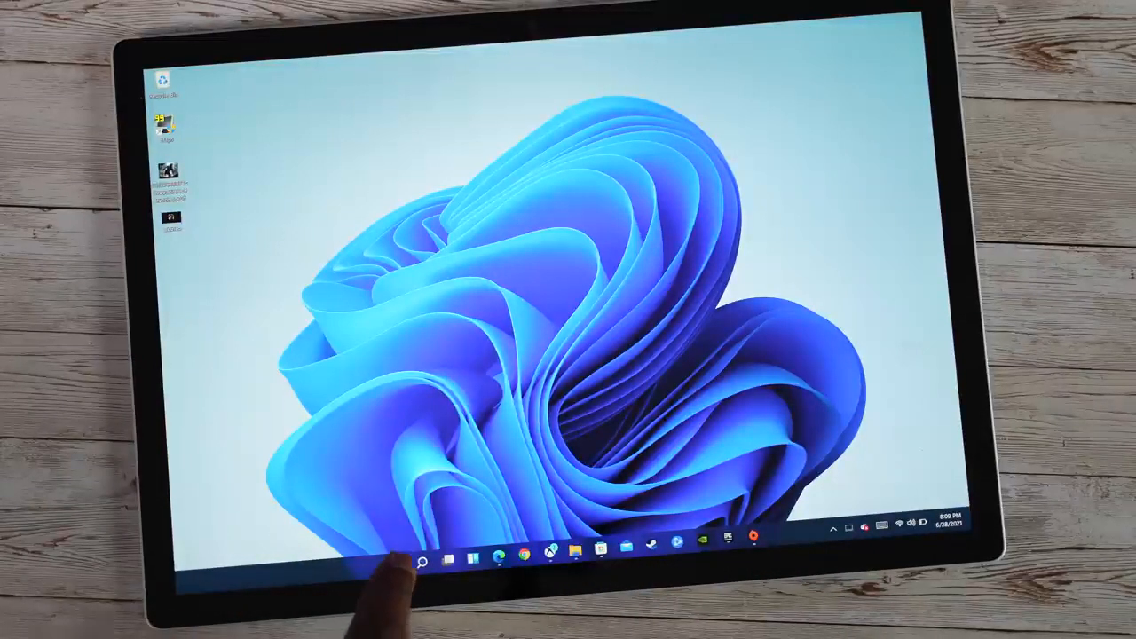
Search 'office' from Start via the touch keyboard, then bring up the open-windows overview
left_click(397, 560)
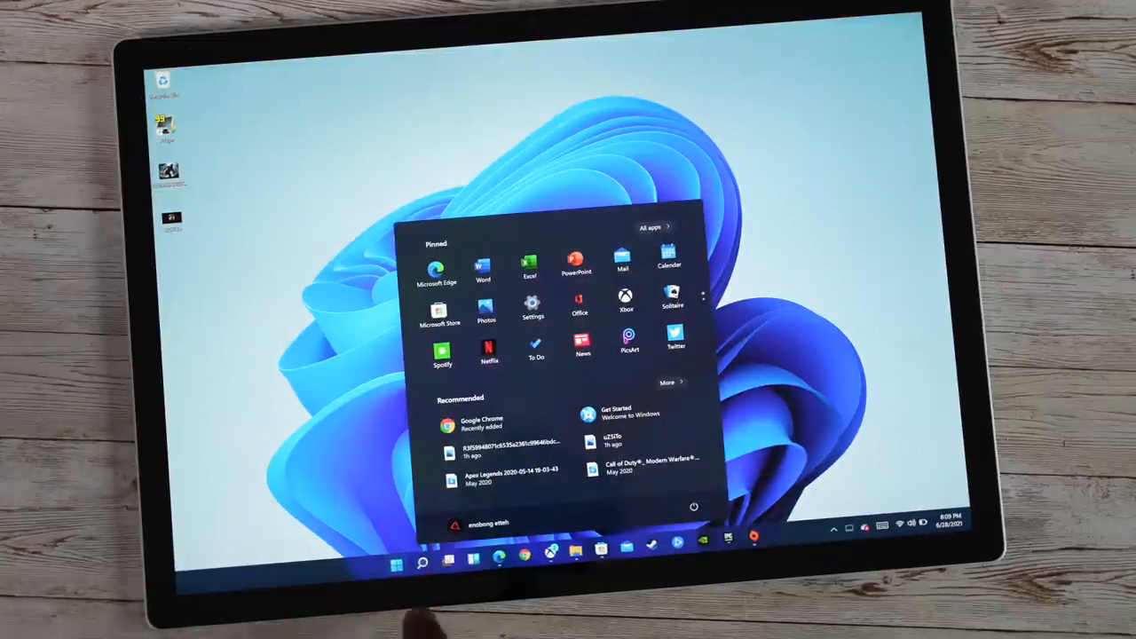
left_click(423, 562)
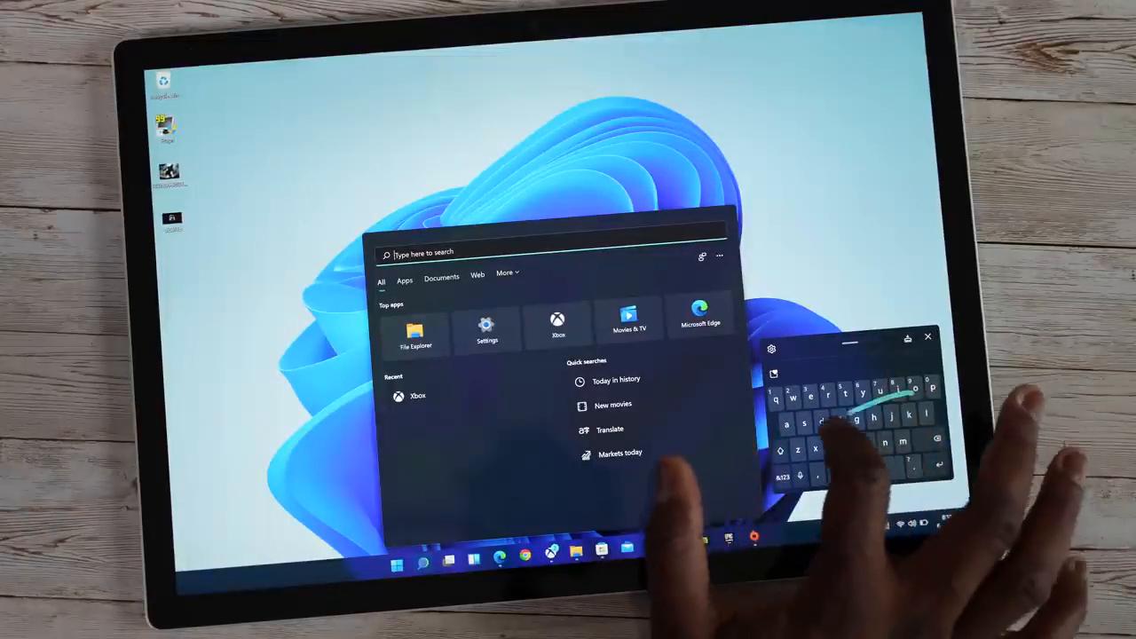
type("office")
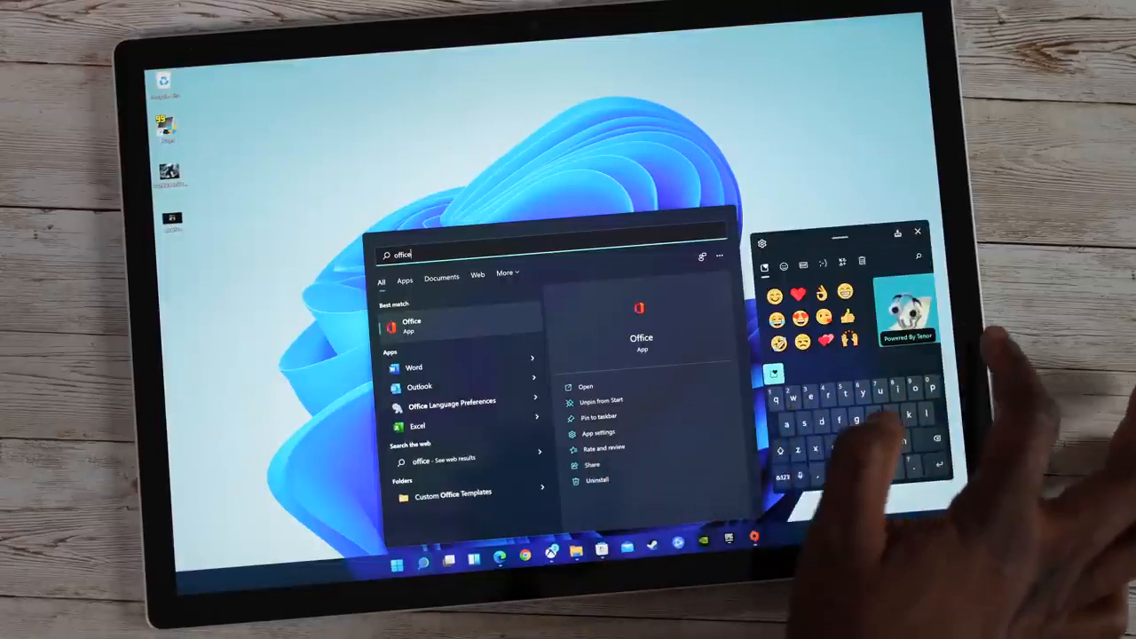
left_click(915, 230)
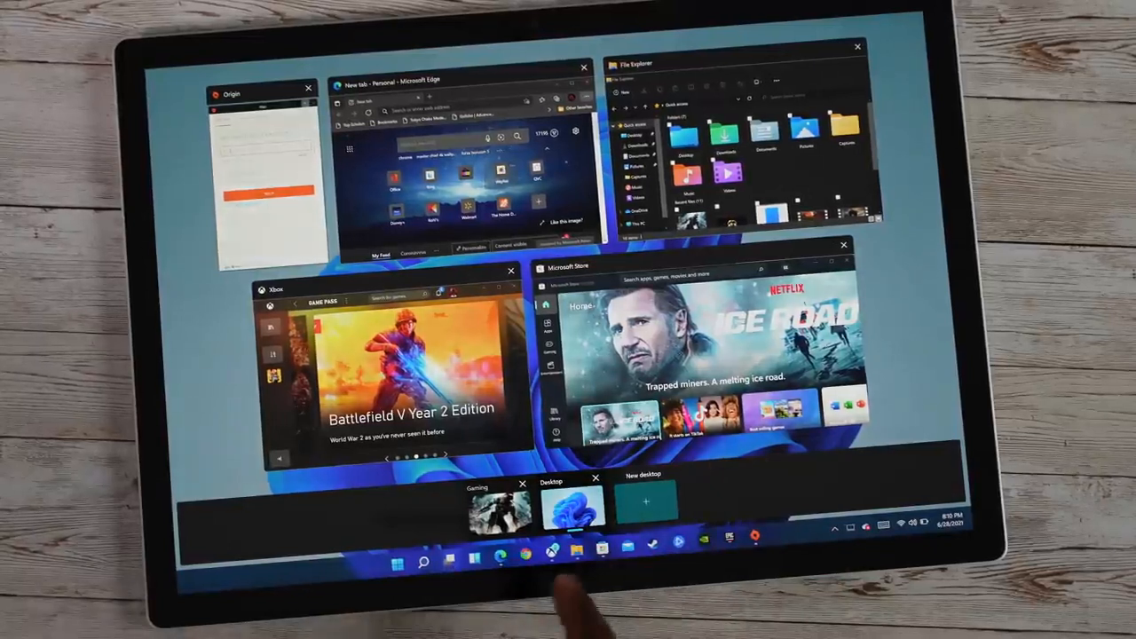
Create a third virtual desktop, rename it 'Best video', and reopen its options menu
left_click(571, 504)
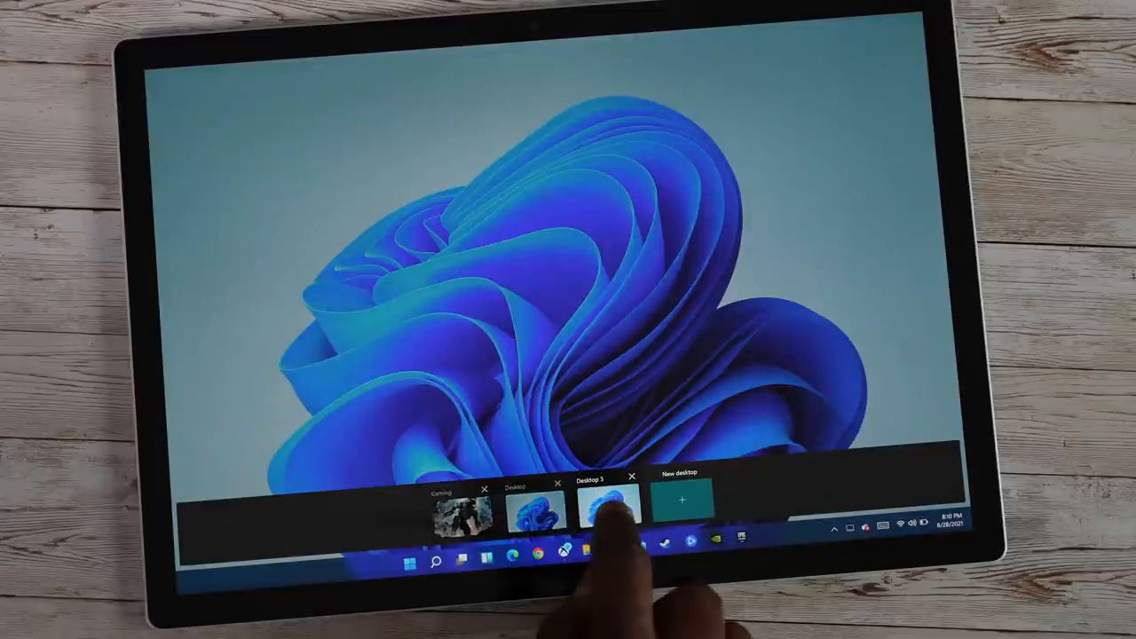
right_click(611, 505)
type("Test video")
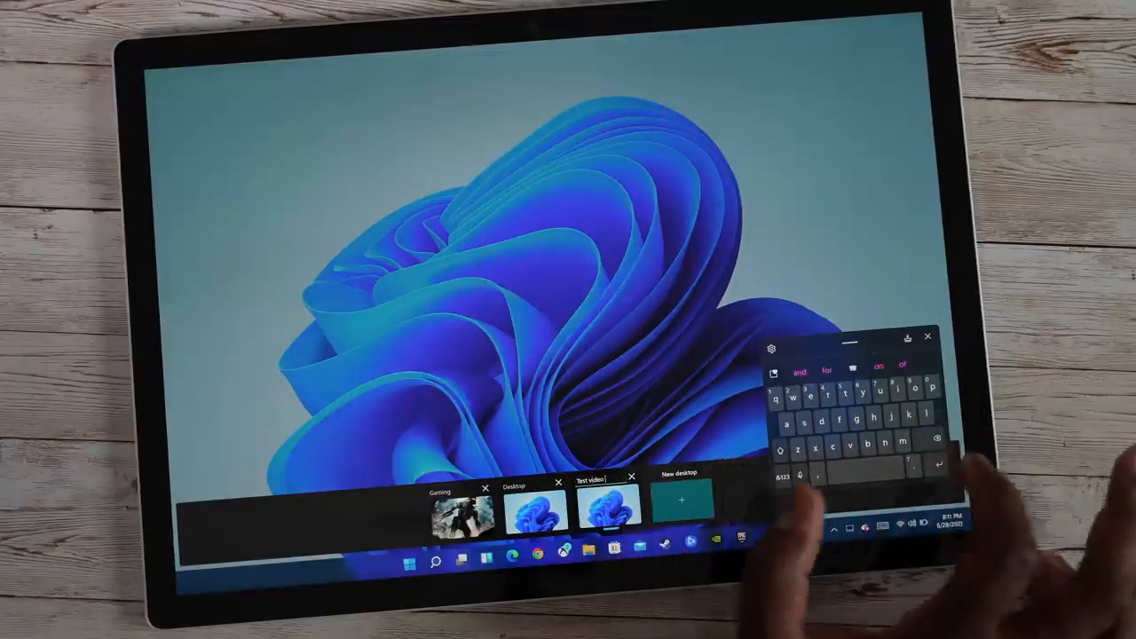
left_click(926, 337)
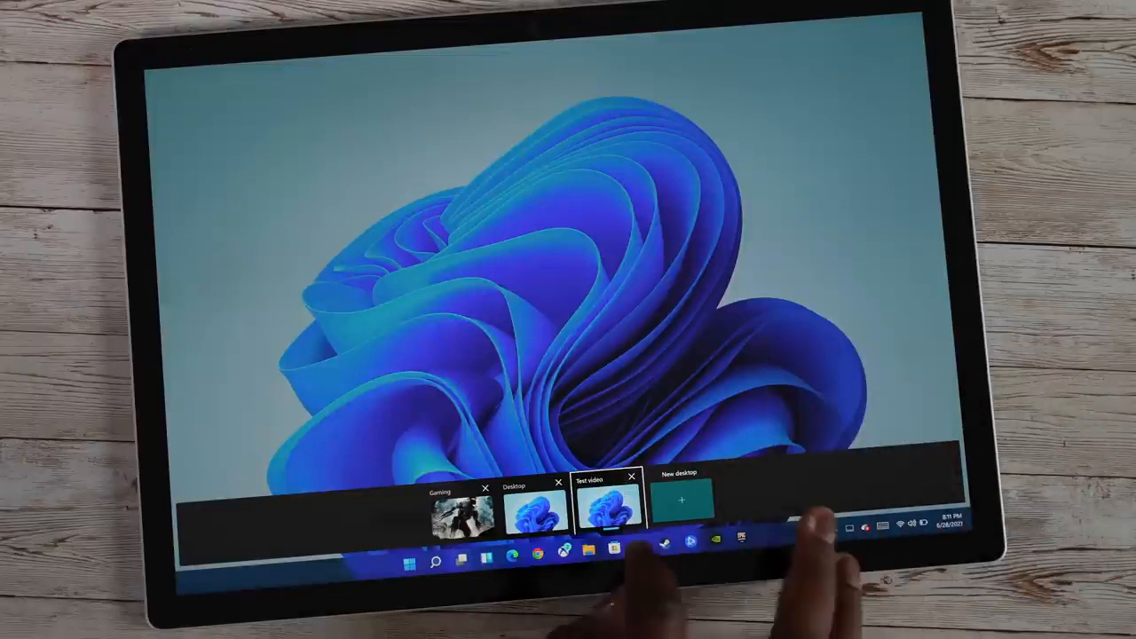
right_click(611, 506)
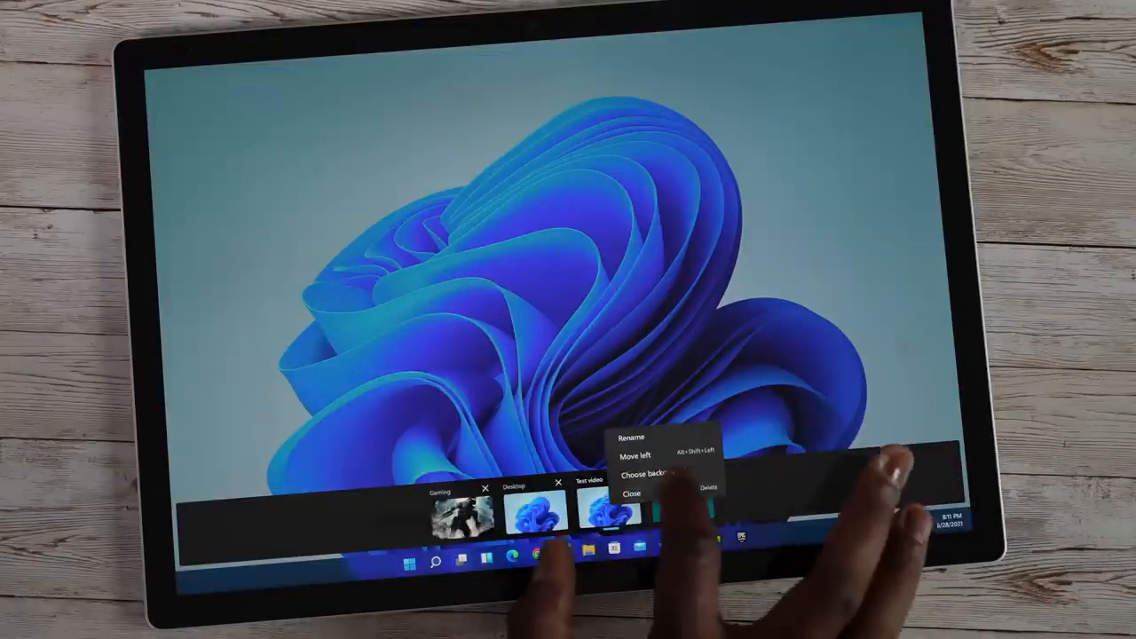
Choose a background for the Best video desktop, then leave Settings for the main desktop
left_click(642, 472)
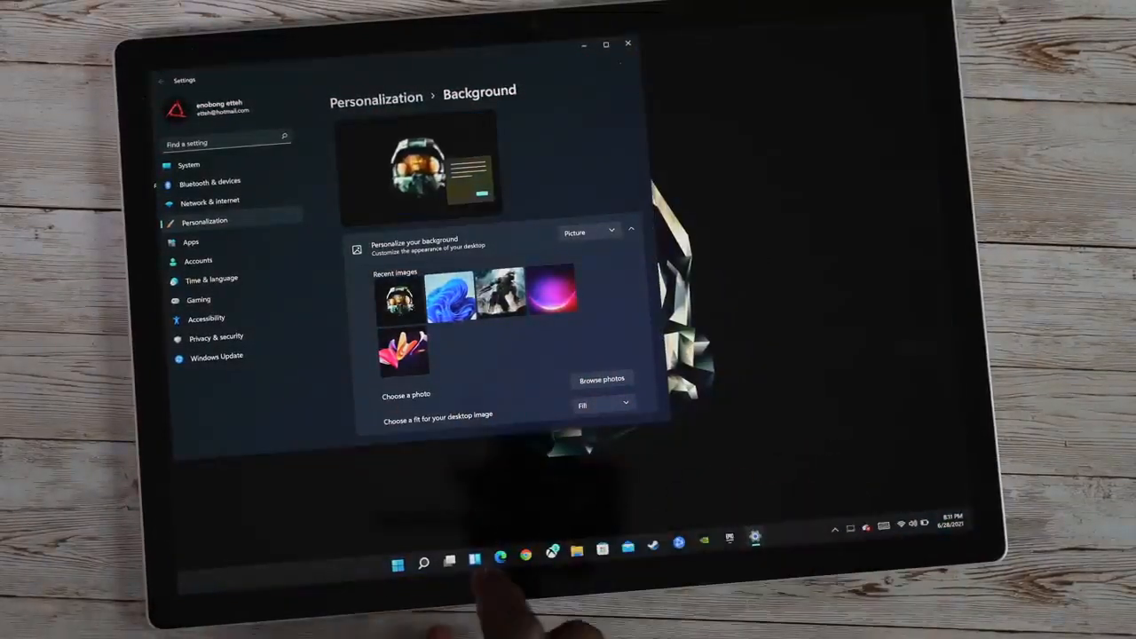
left_click(448, 560)
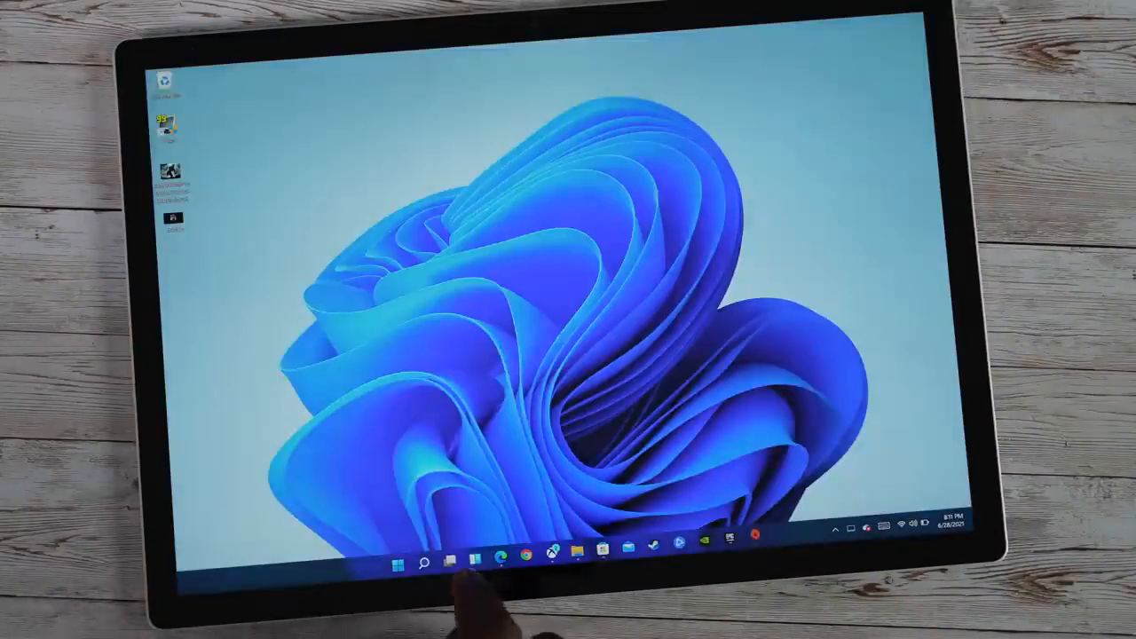
left_click(449, 565)
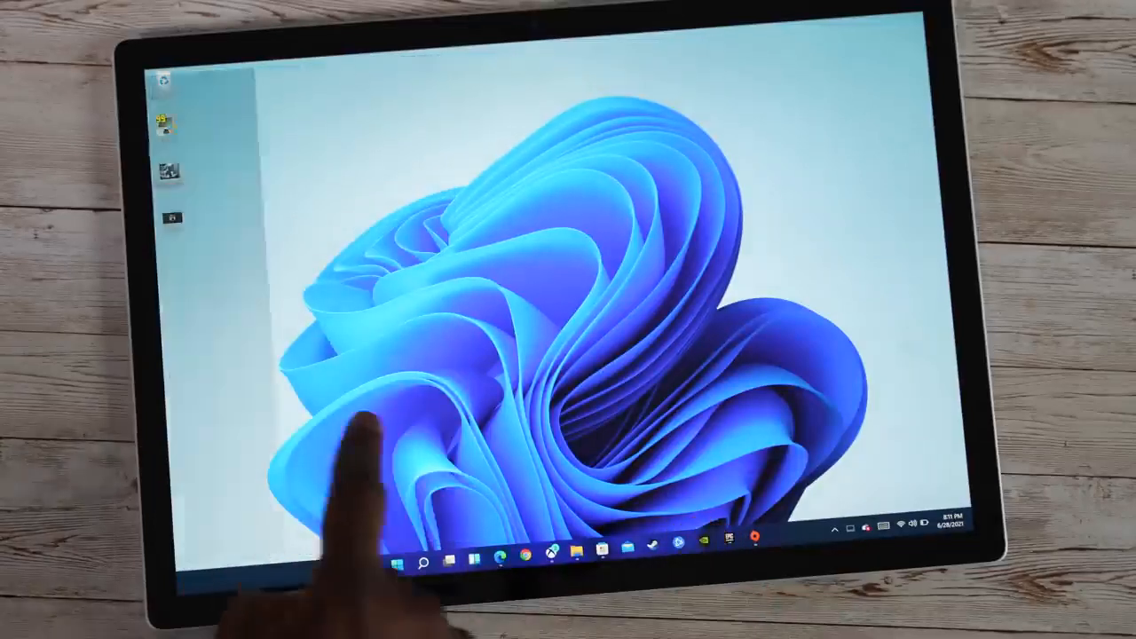
left_click(398, 561)
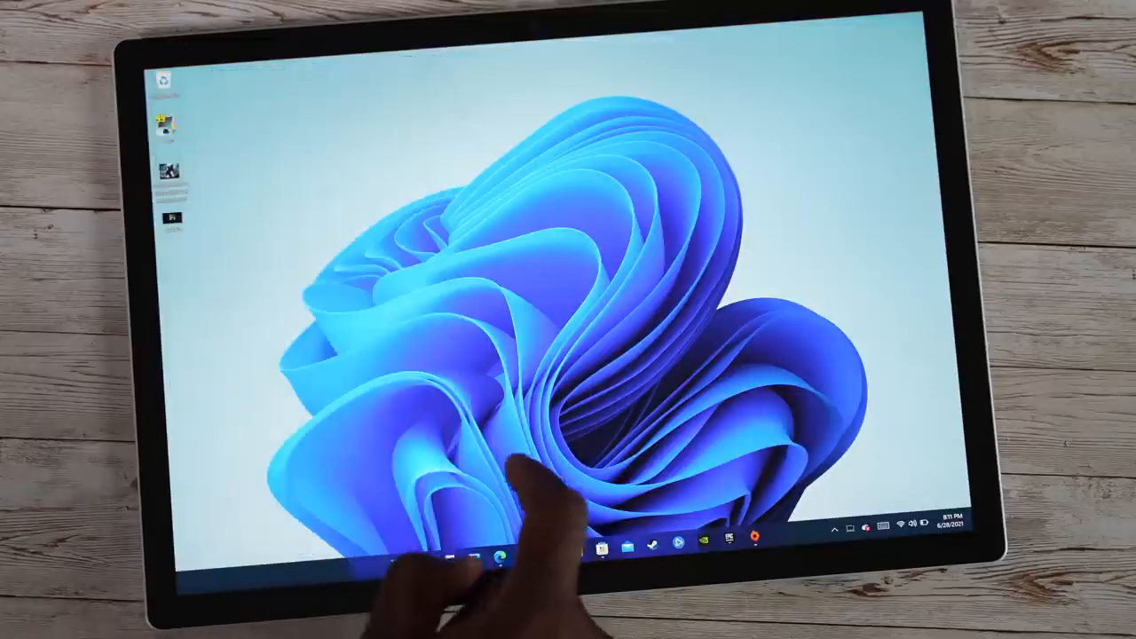
left_click(489, 532)
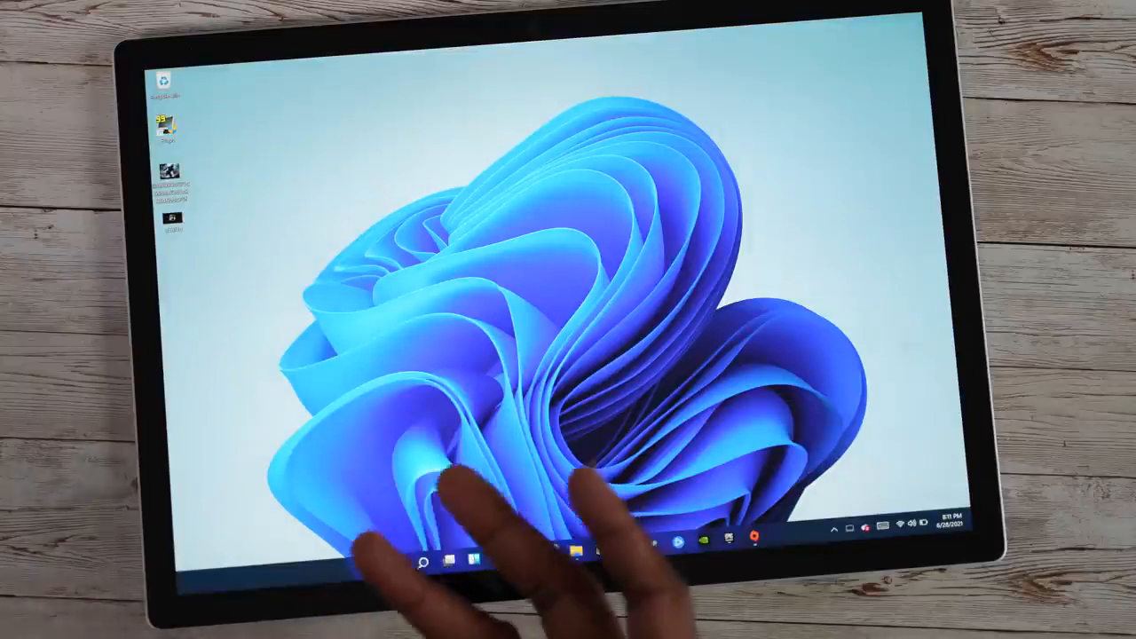
left_click(940, 525)
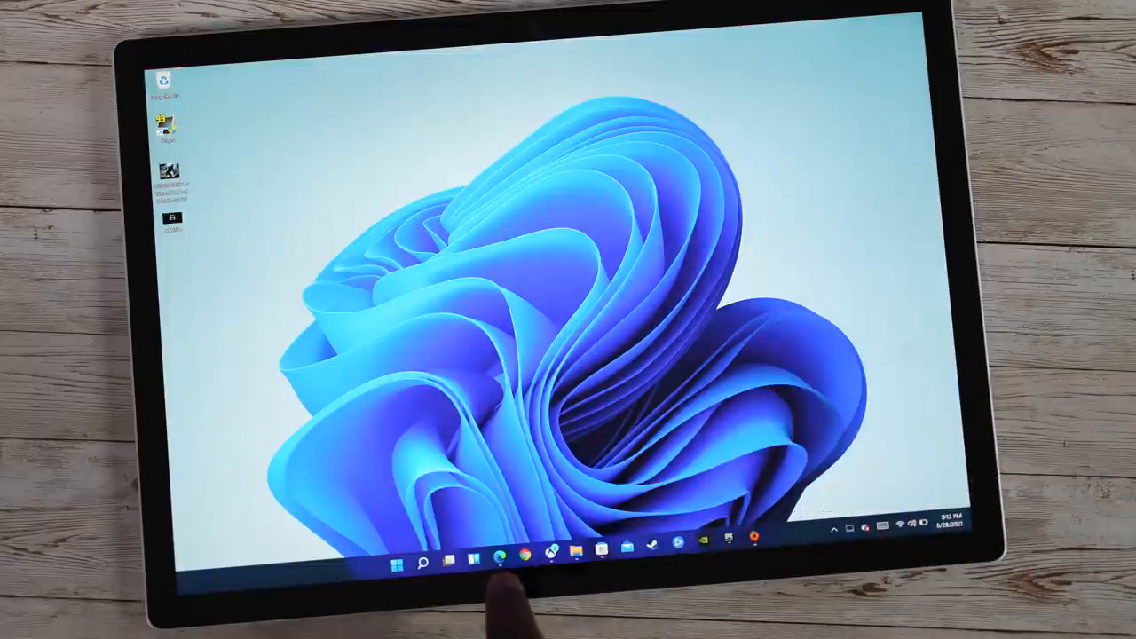
left_click(497, 560)
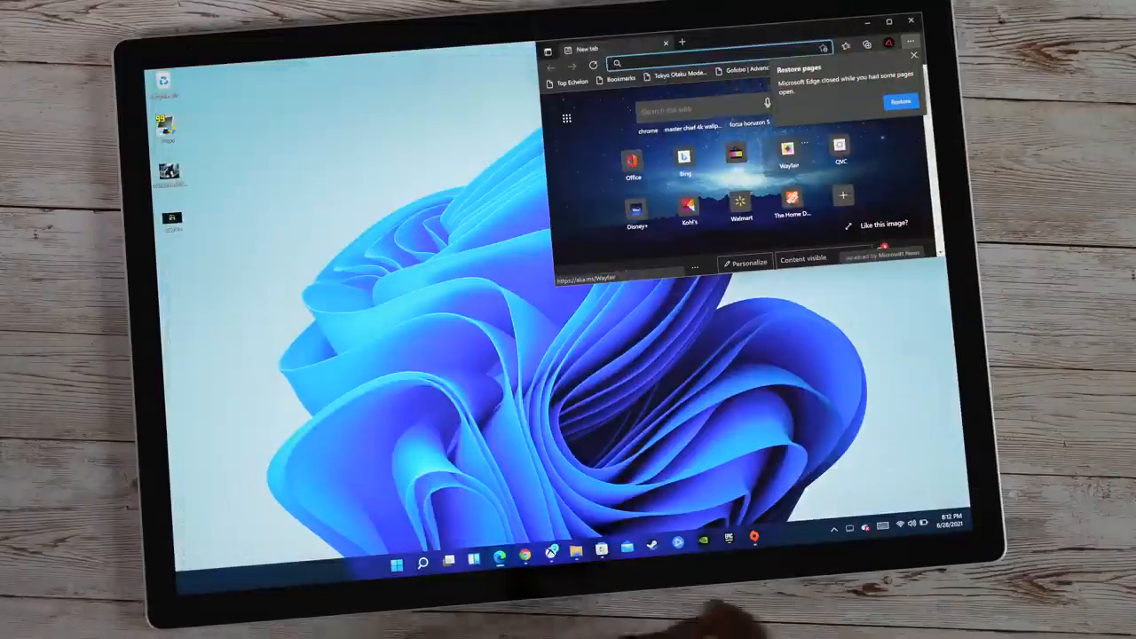
left_click(577, 561)
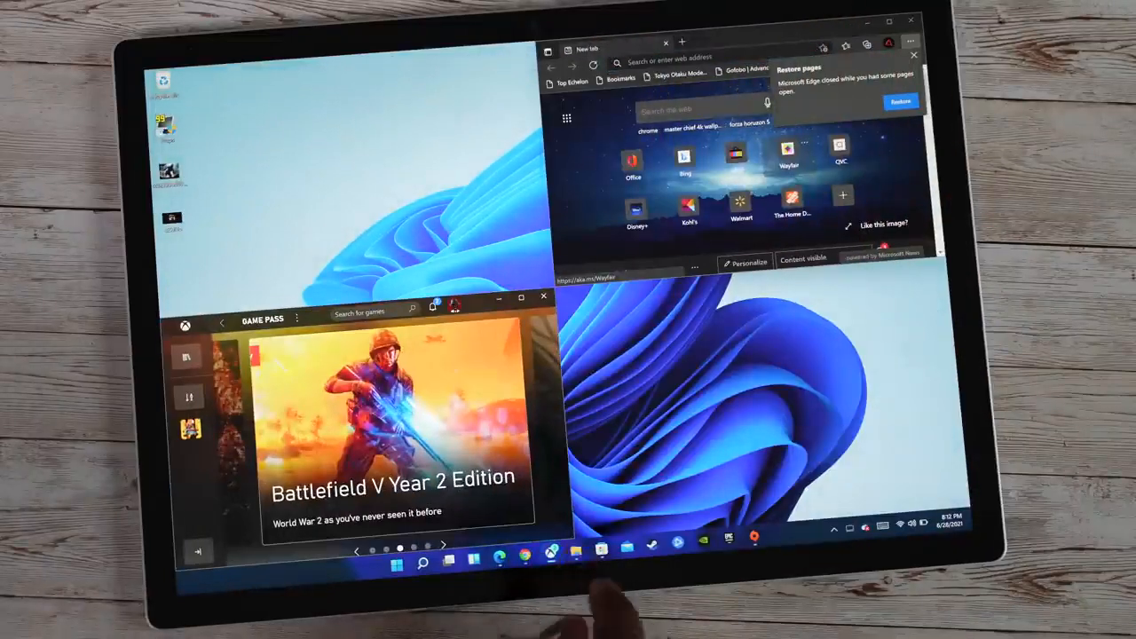
left_click(599, 561)
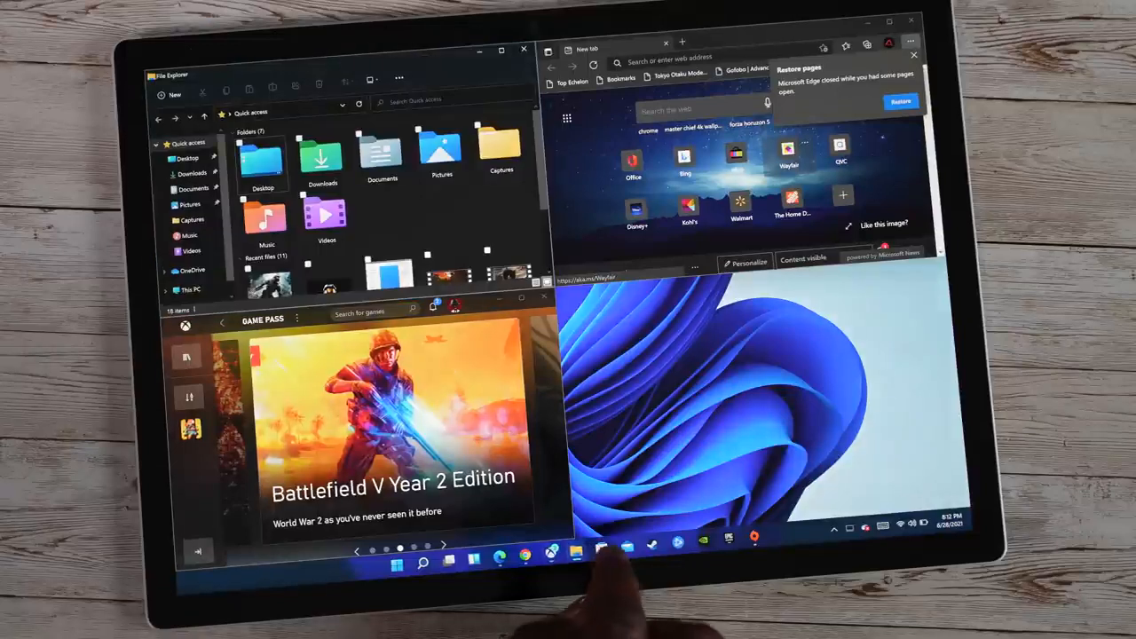
right_click(599, 559)
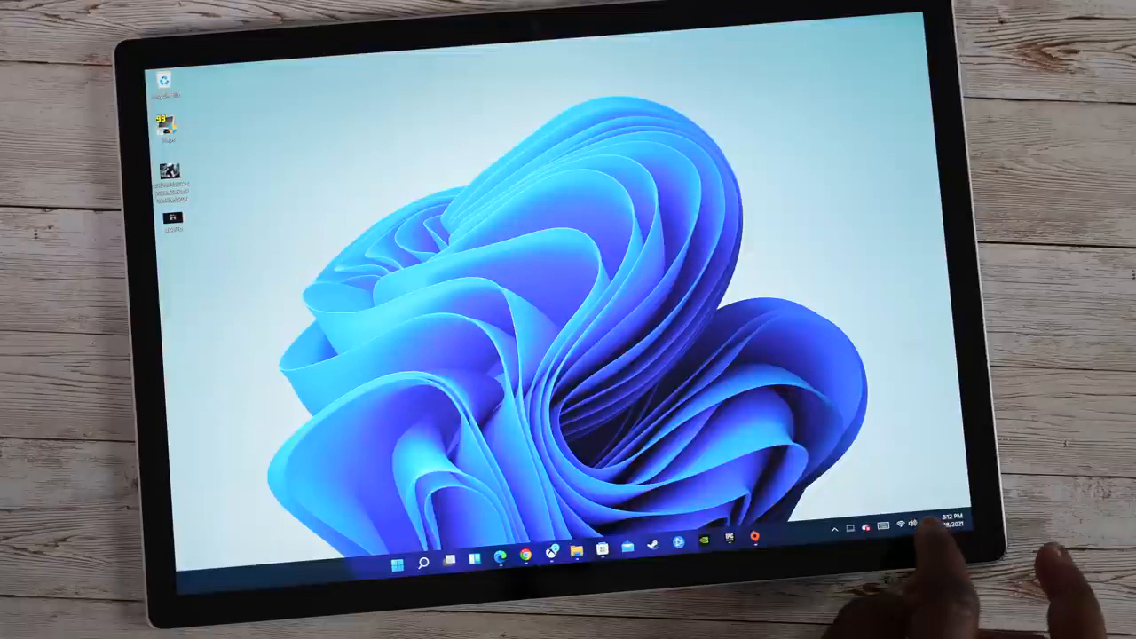
Show the touch keyboard from the system tray, then bring up the Start menu
left_click(898, 523)
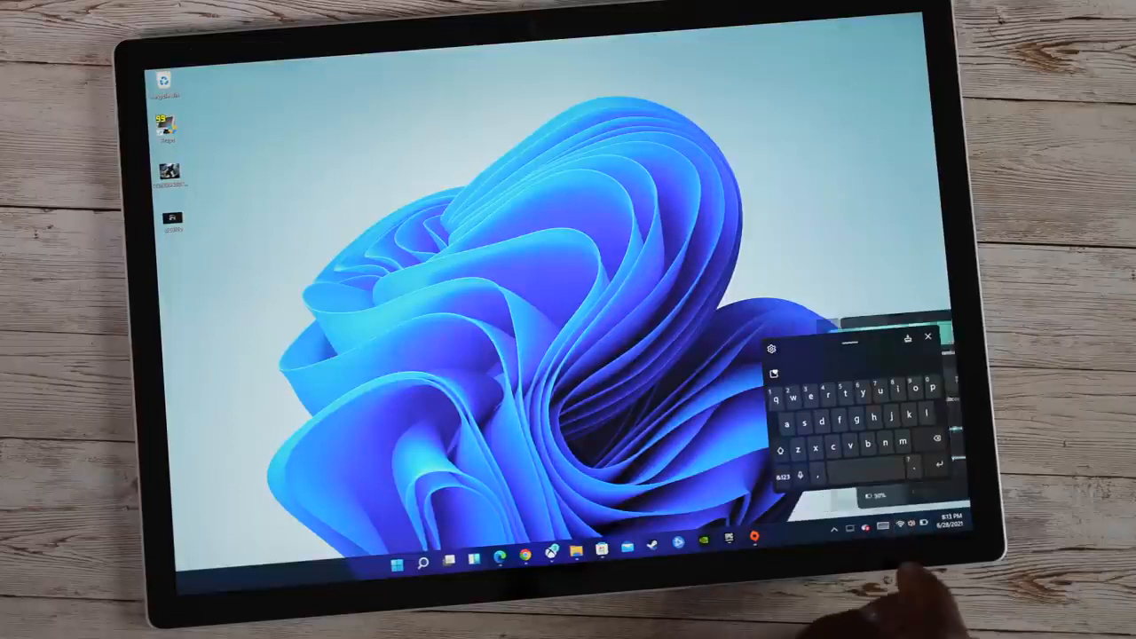
left_click(902, 529)
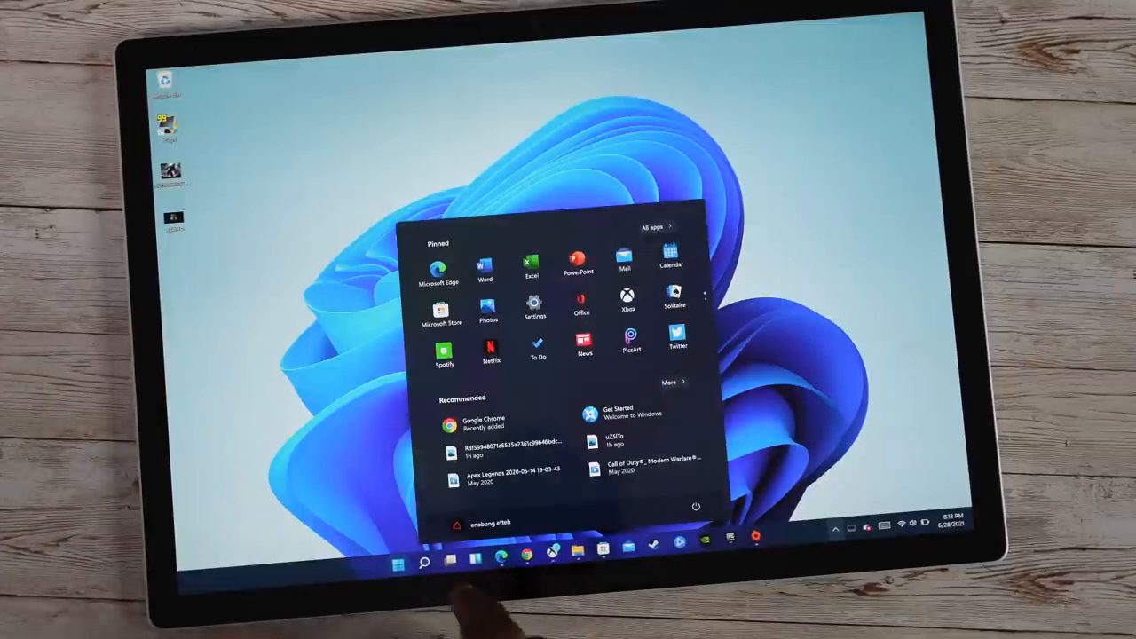
Launch Edge from the taskbar and view its jump list of recent sites and tasks
left_click(423, 561)
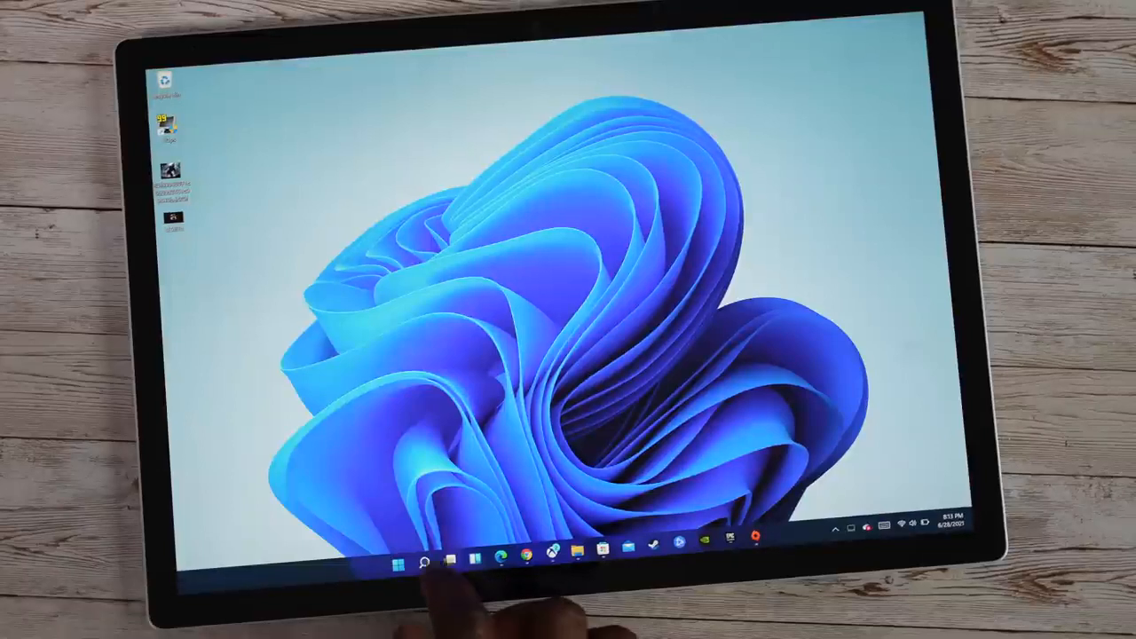
left_click(423, 561)
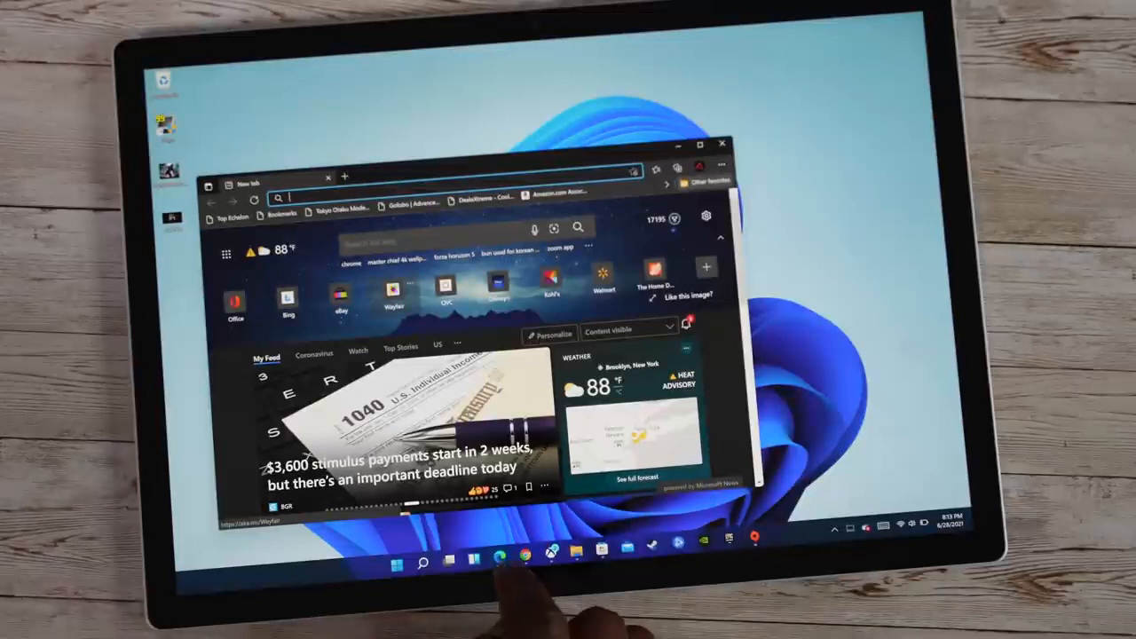
right_click(500, 560)
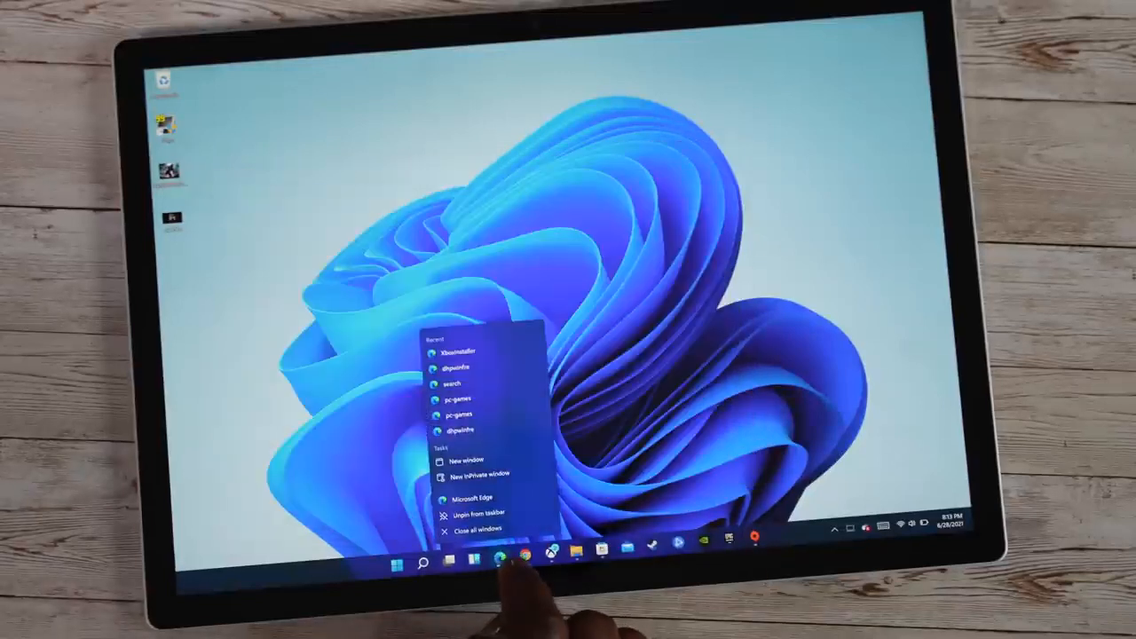
left_click(470, 462)
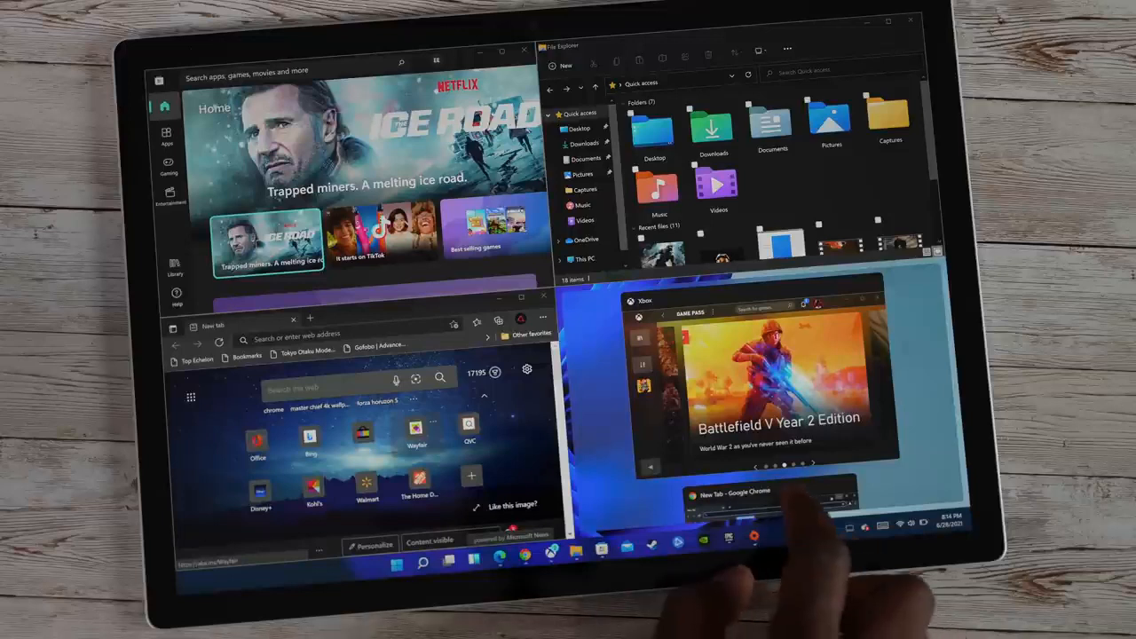
Show the four-window snap layout, then minimize the windows to a clear desktop
left_click(754, 497)
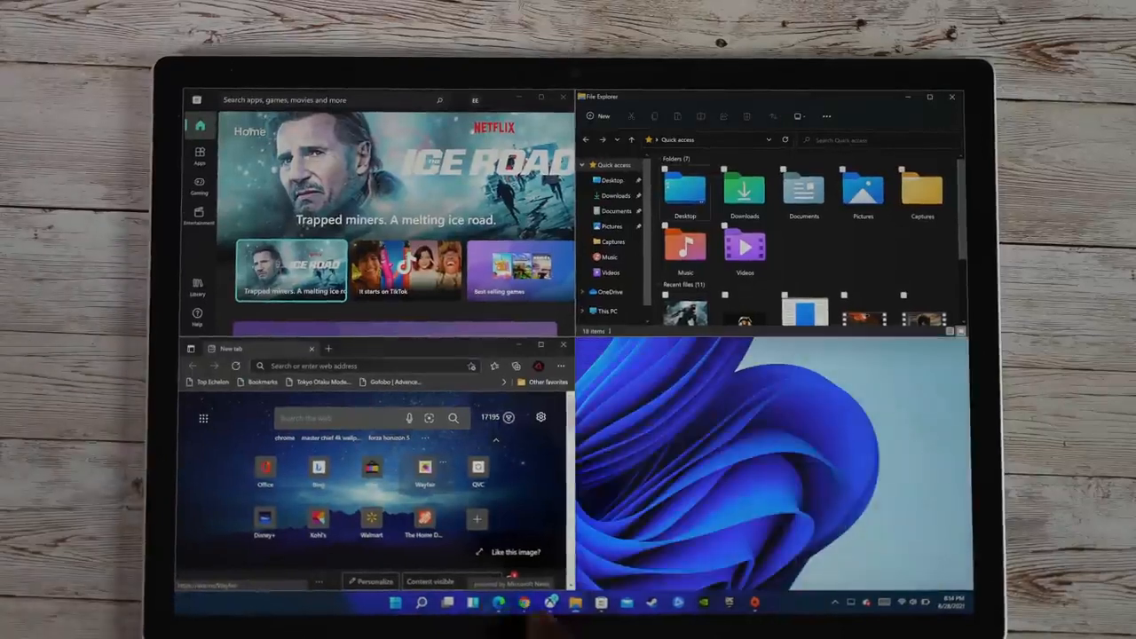
left_click(550, 603)
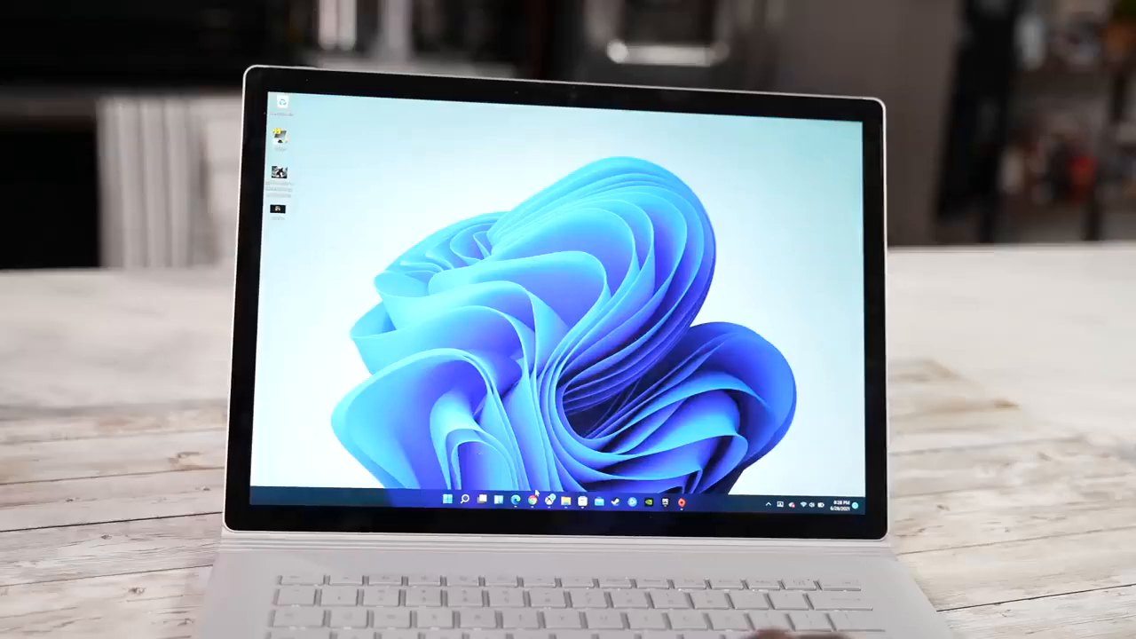
Restore the browser, File Explorer and Xbox windows from the taskbar, ending at the Start menu
left_click(511, 498)
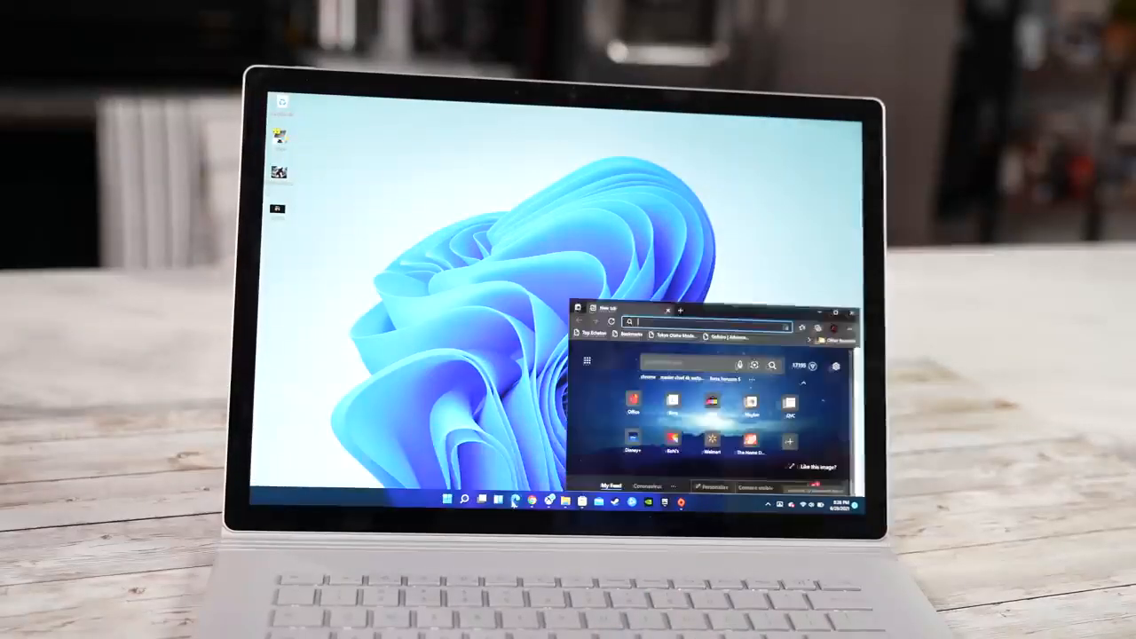
left_click(575, 500)
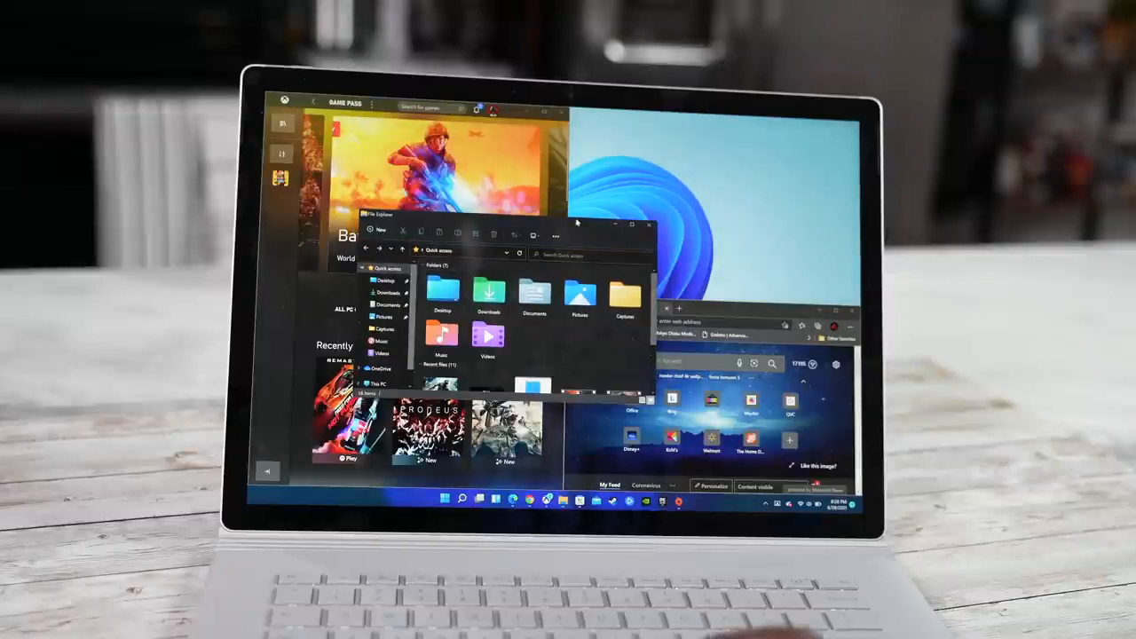
left_click(642, 227)
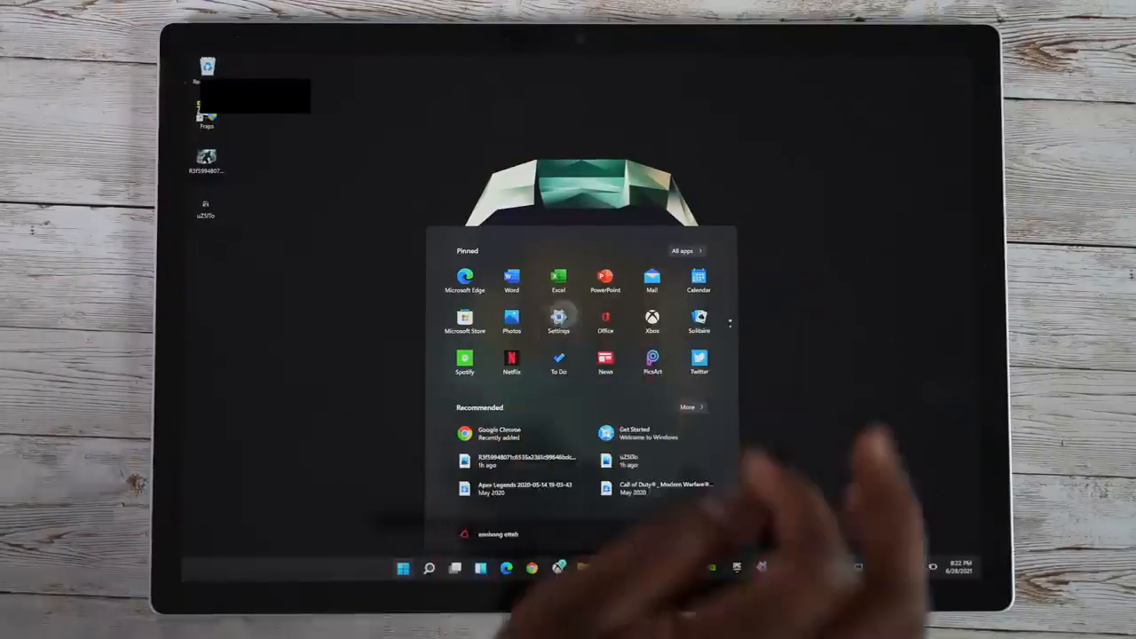
Launch the pinned Settings app, landing on System > Display
left_click(557, 319)
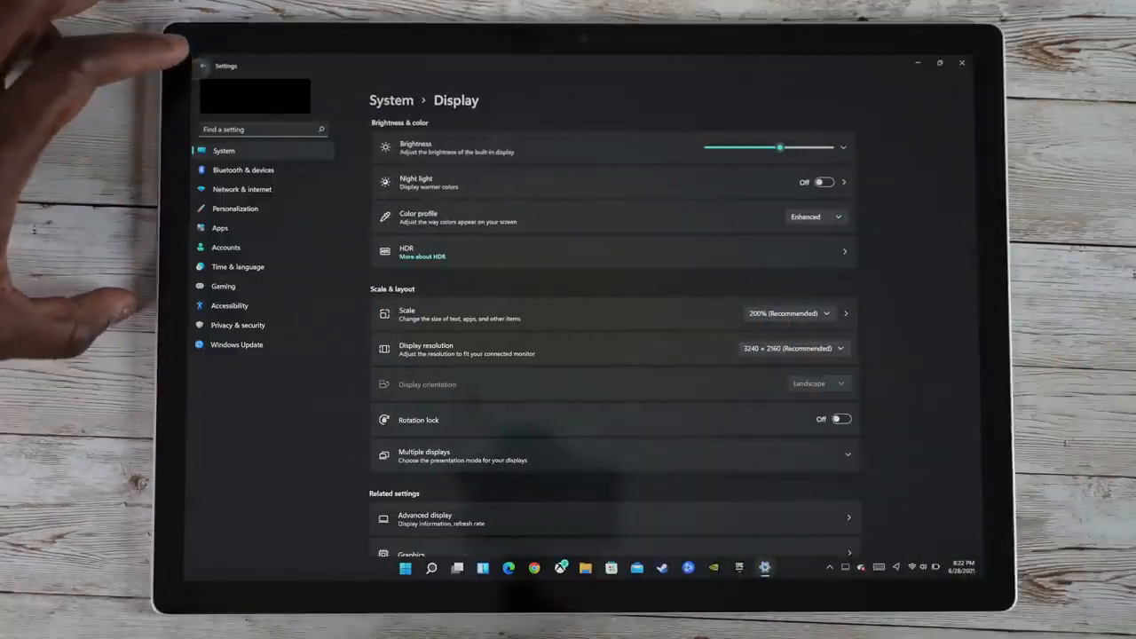
Visit Notifications, the System overview, Storage, then land on Multitasking
left_click(202, 64)
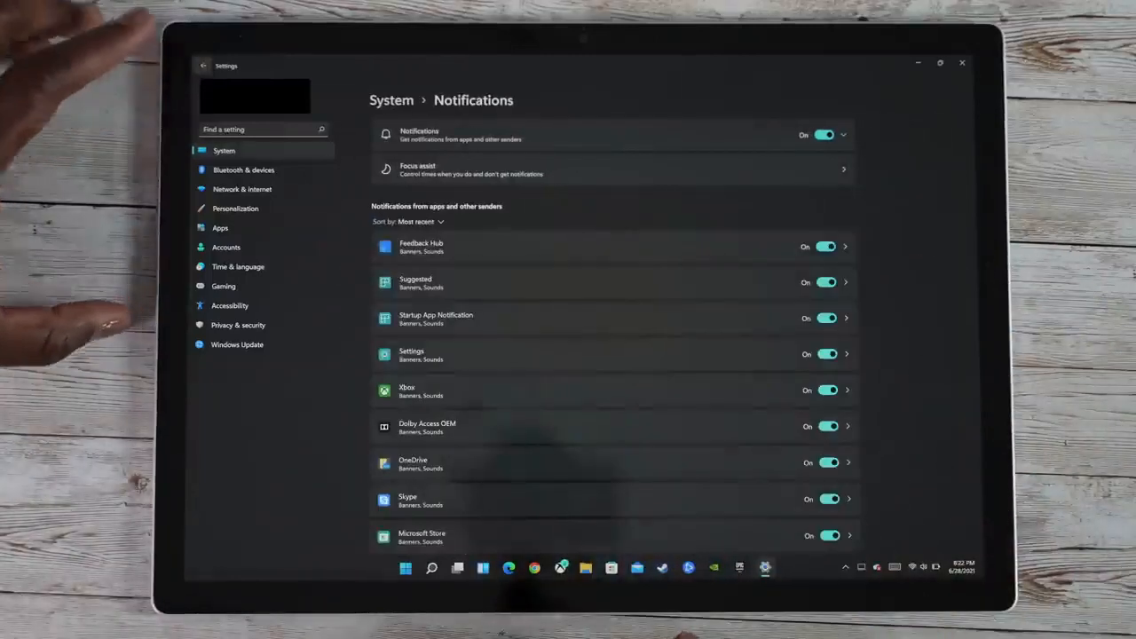
left_click(202, 64)
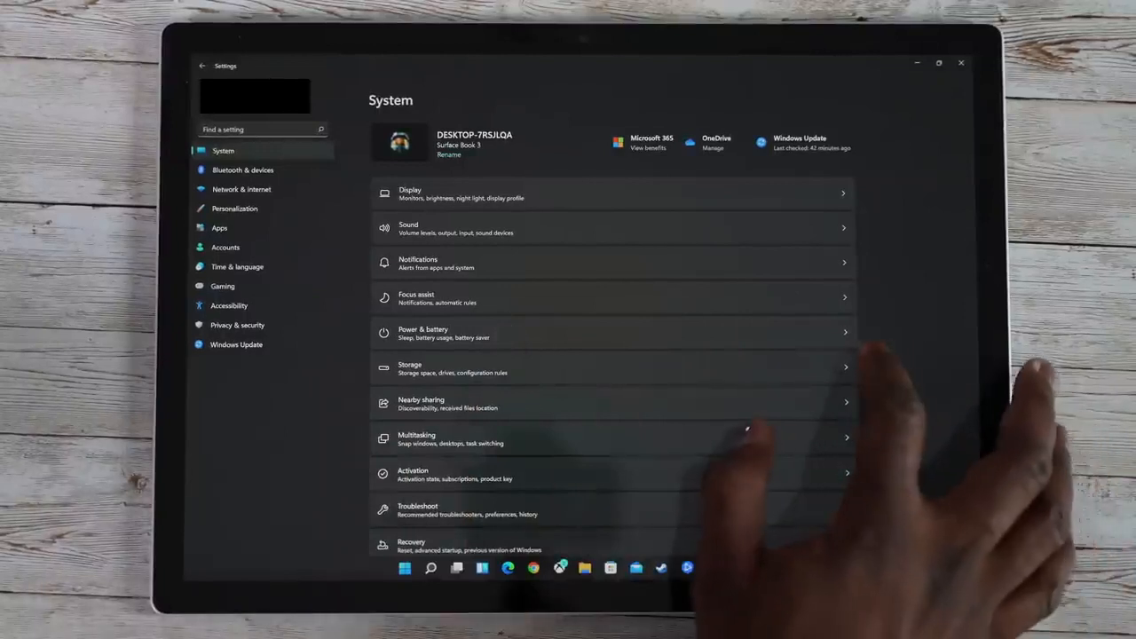
left_click(422, 332)
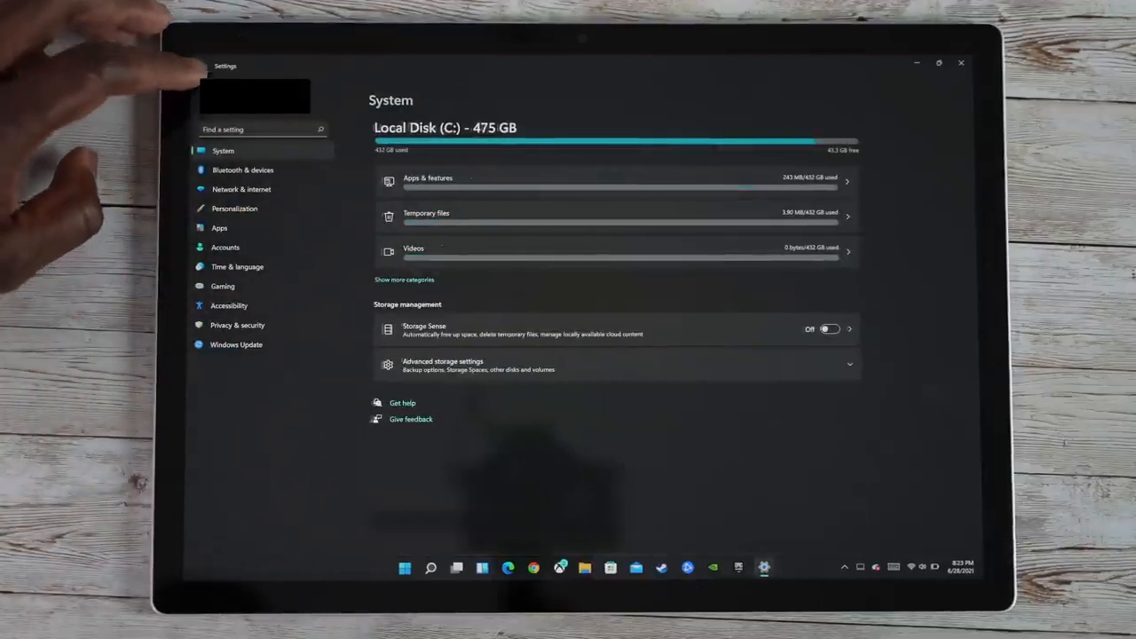
left_click(202, 66)
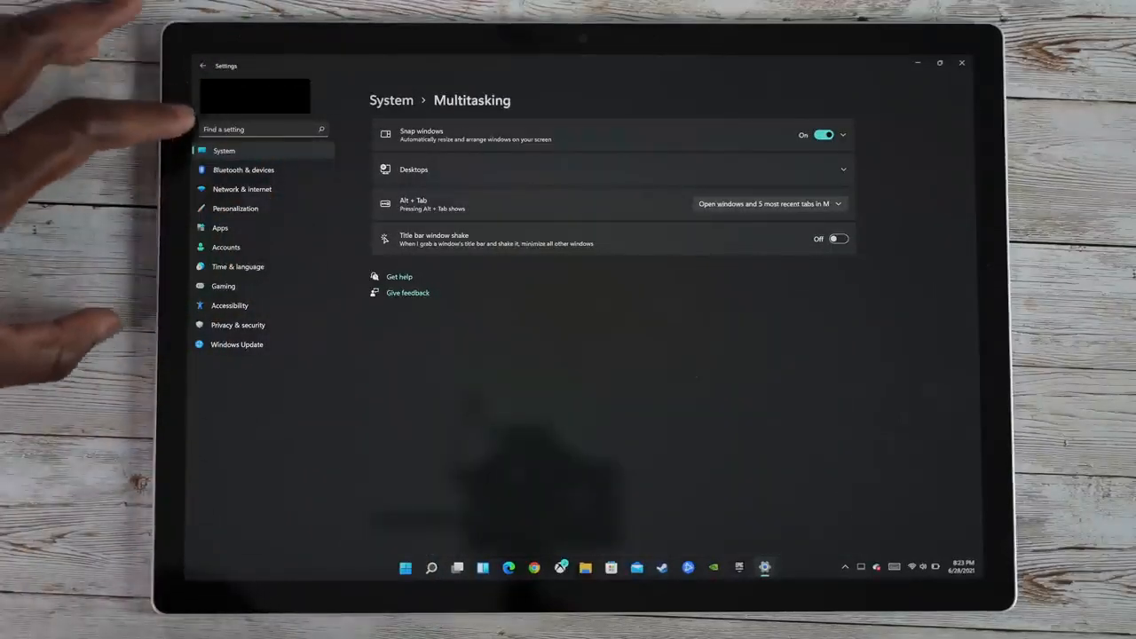
Step through Bluetooth & devices, Network & internet, Personalization, Apps and Accounts
left_click(243, 171)
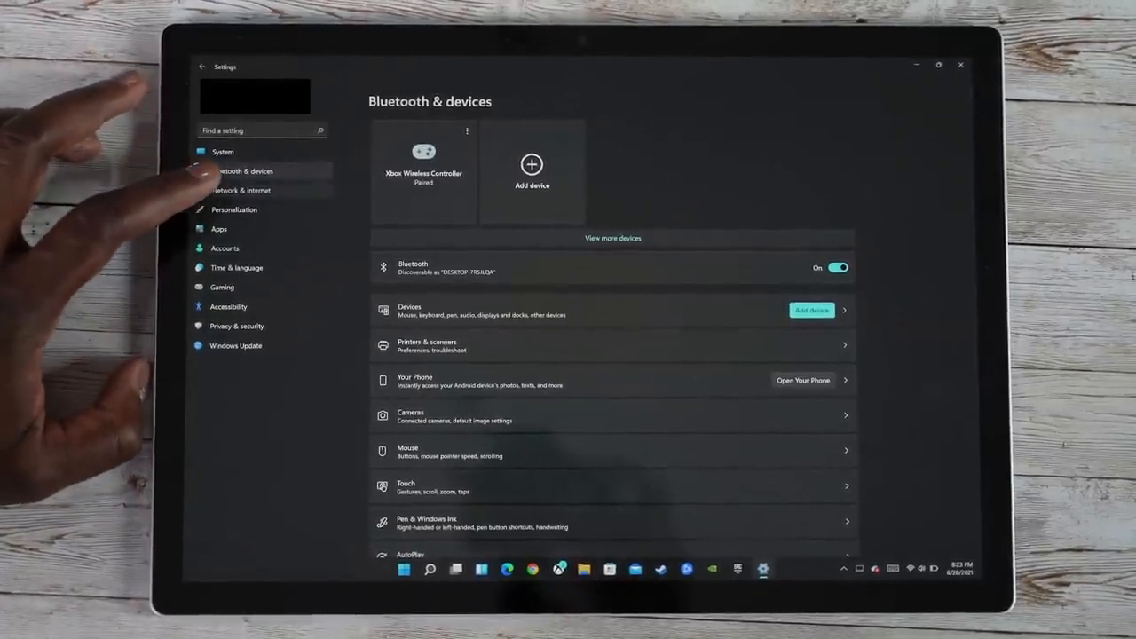
left_click(241, 190)
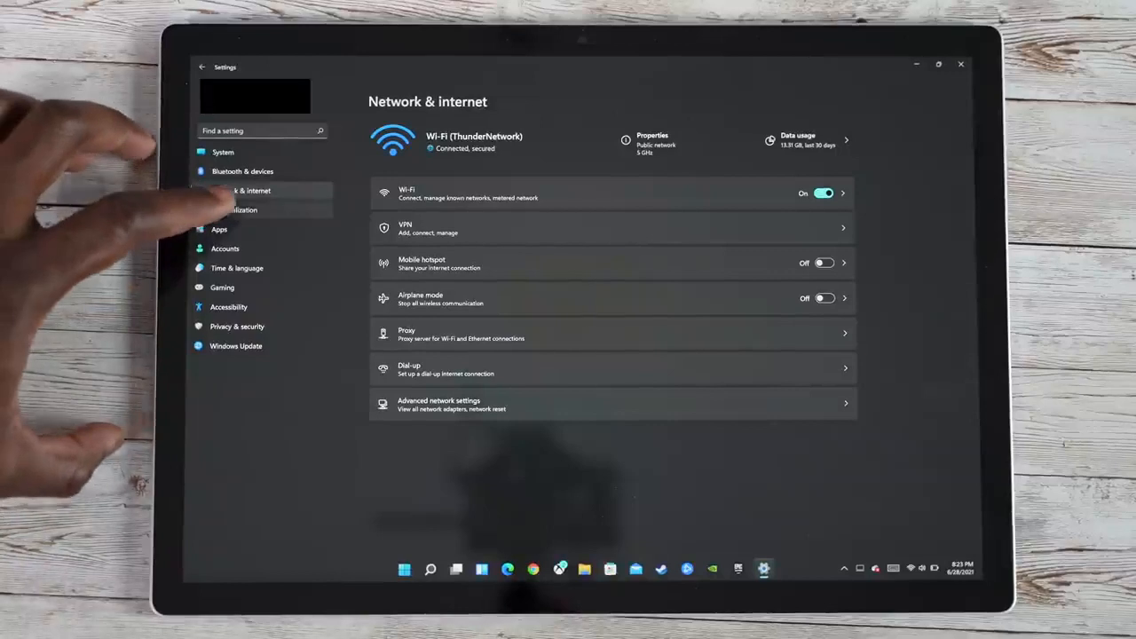
left_click(245, 210)
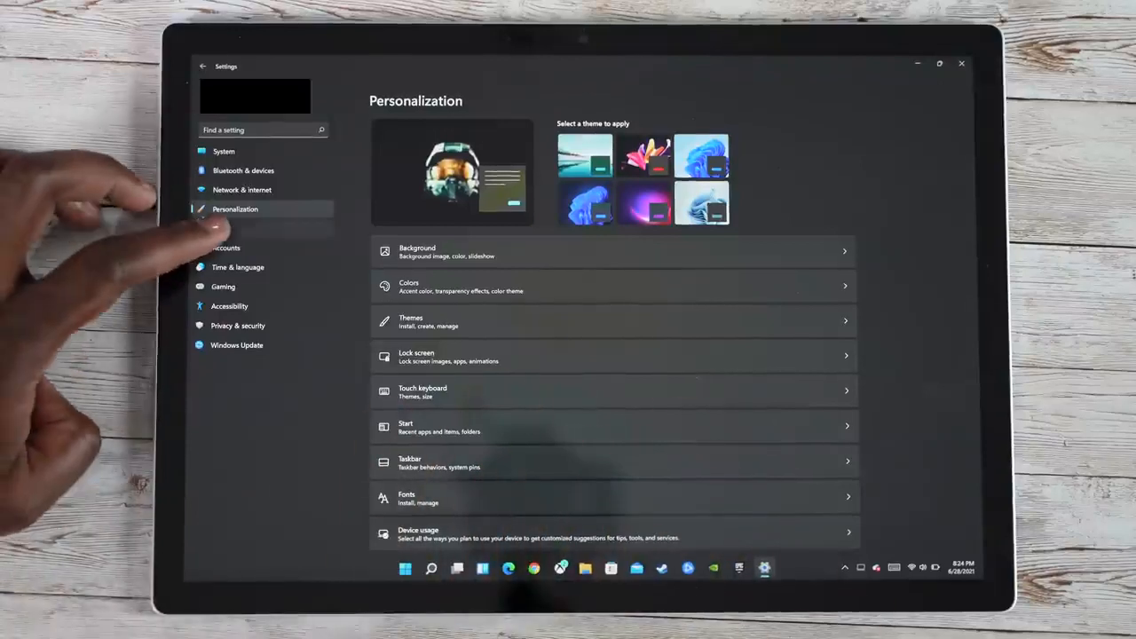
left_click(220, 227)
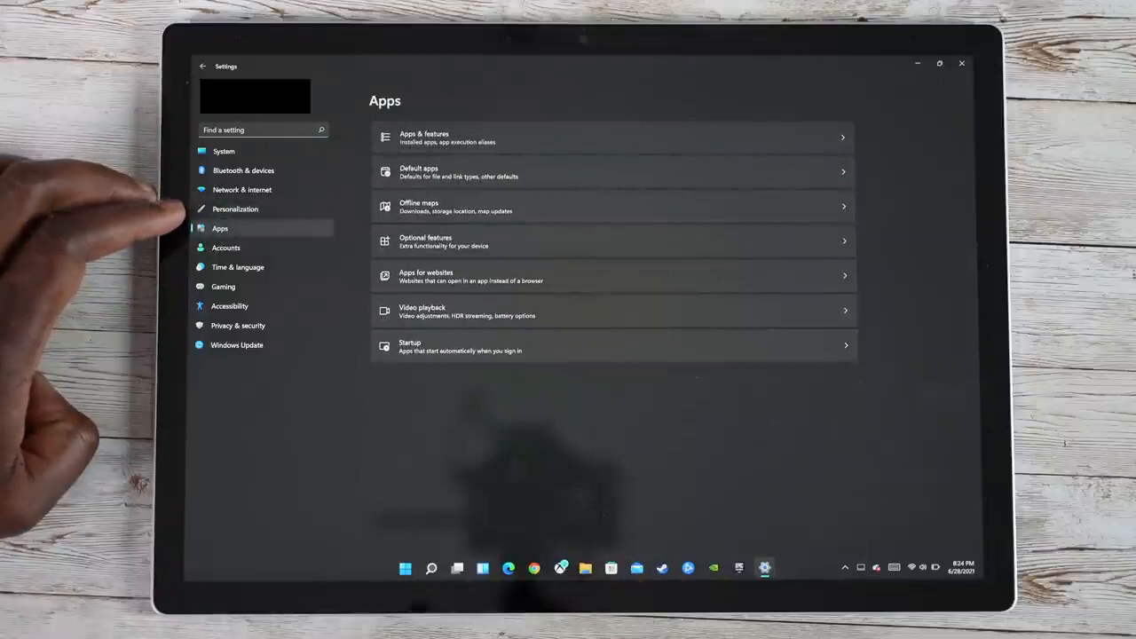
left_click(225, 249)
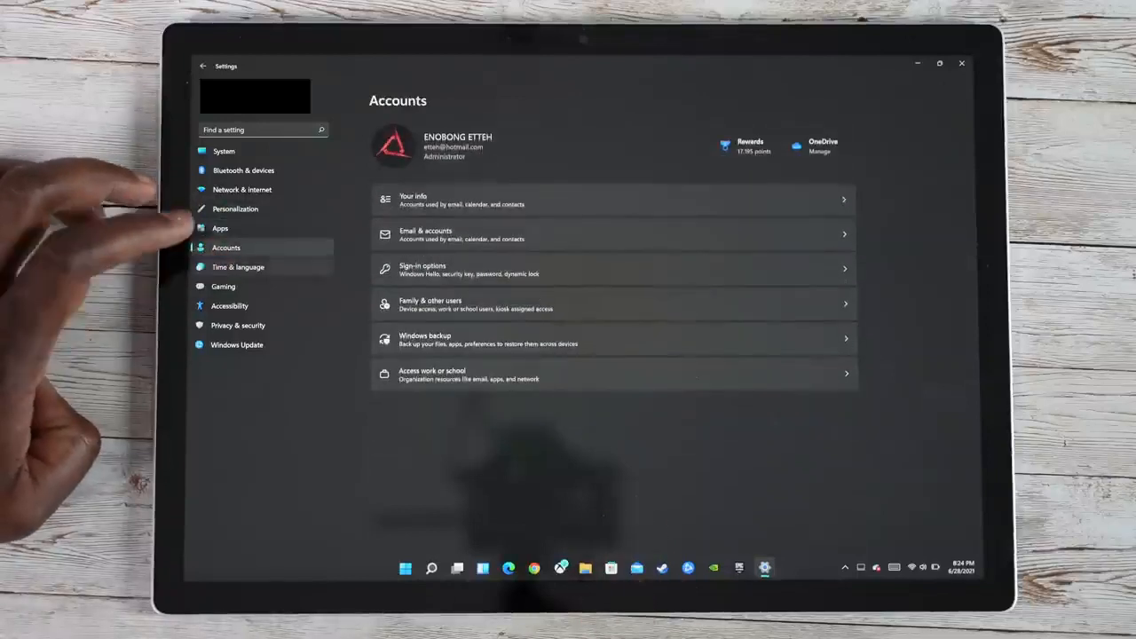
Continue through Time & language, Gaming and Accessibility, ending on Privacy & security
left_click(237, 266)
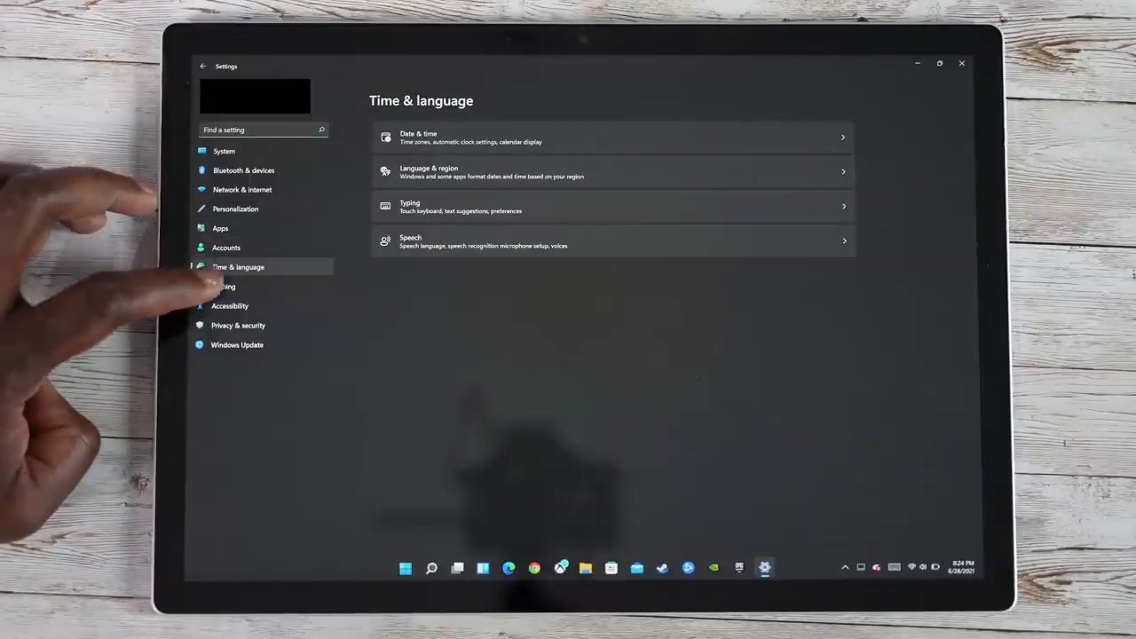
left_click(224, 286)
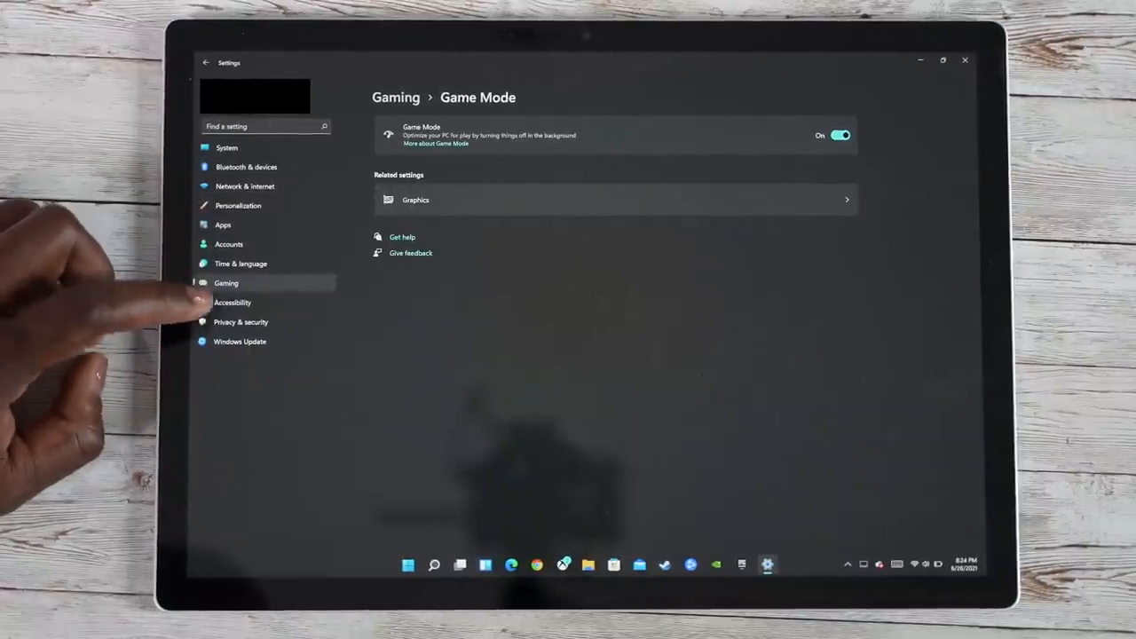
left_click(230, 302)
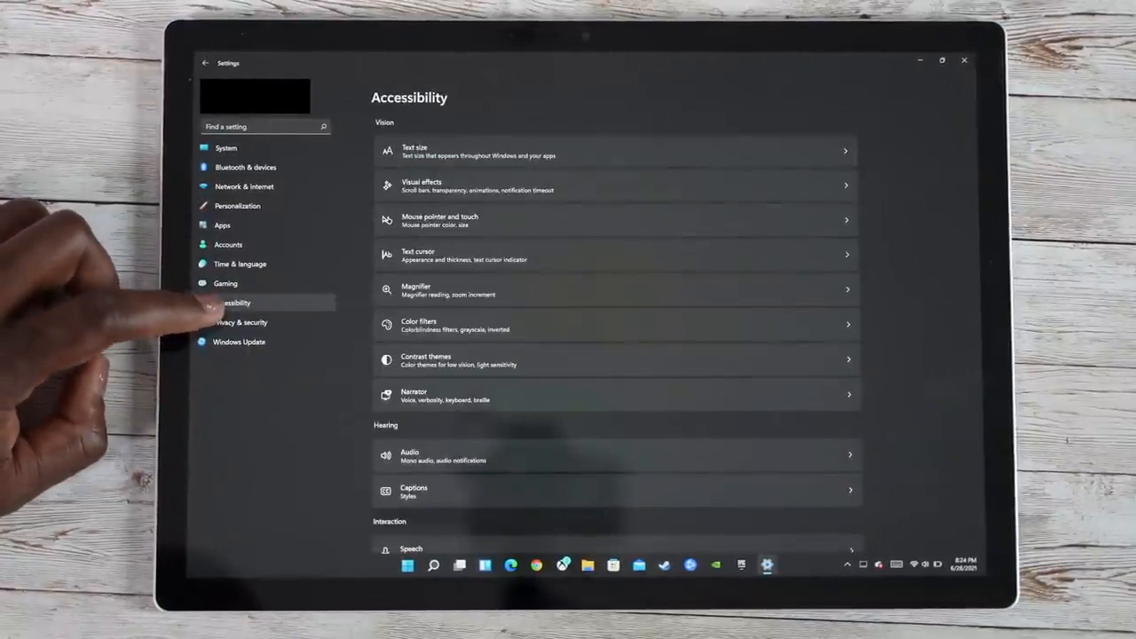
left_click(240, 323)
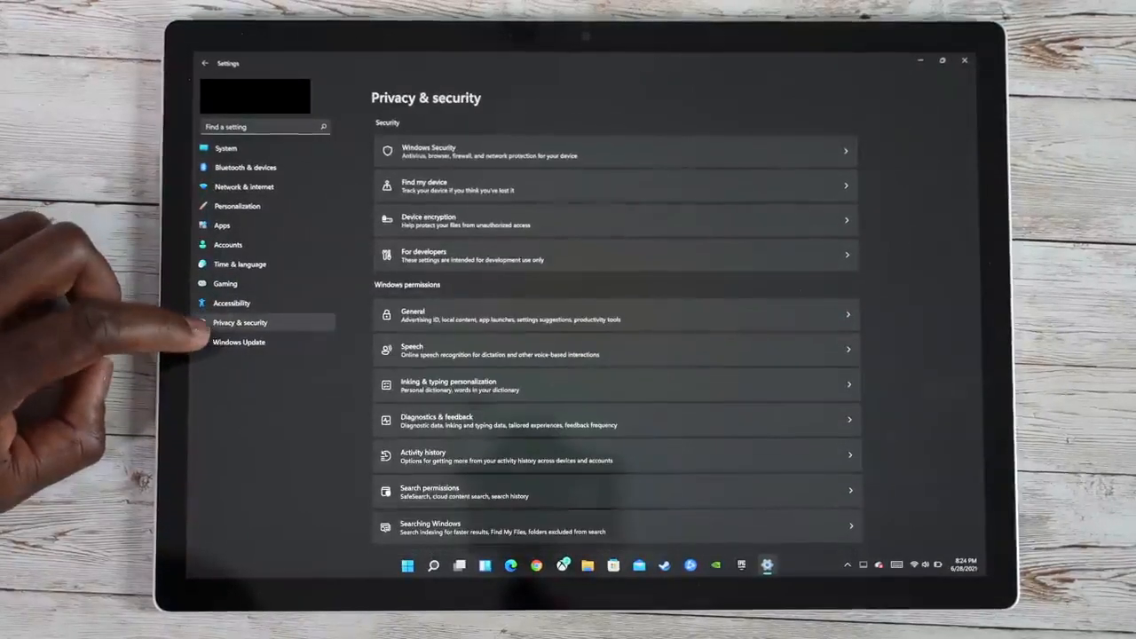
View Windows Update and its Advanced options confirming up to date, then close Settings
left_click(238, 341)
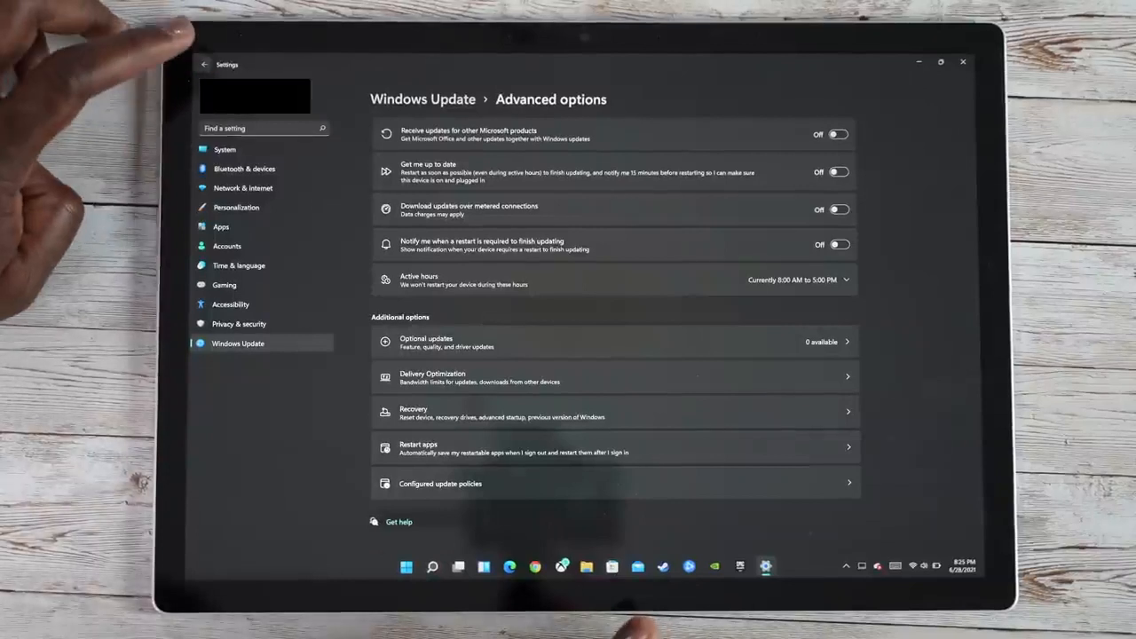
left_click(204, 64)
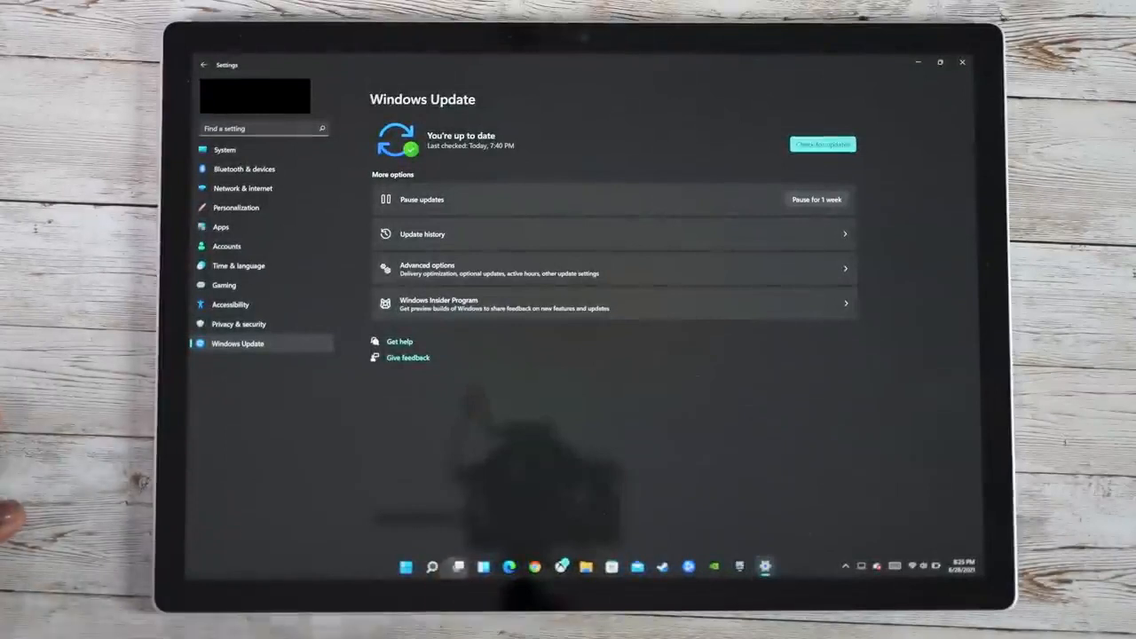
left_click(962, 62)
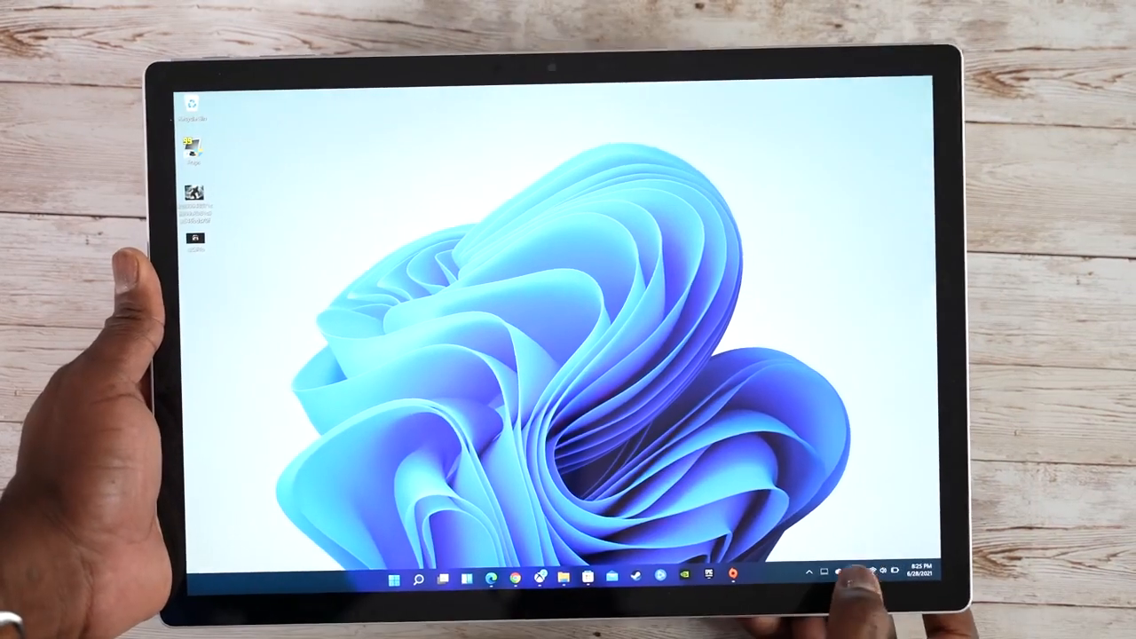
Bring up the floating touch keyboard from the system tray, then minimize the briefly opened browser
left_click(857, 570)
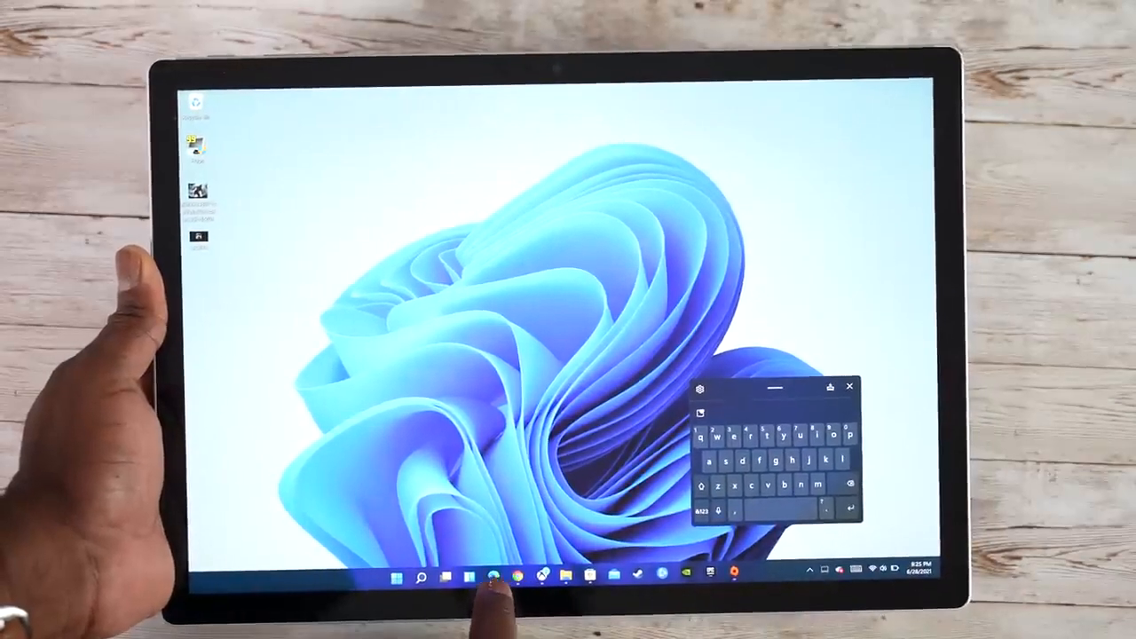
left_click(507, 576)
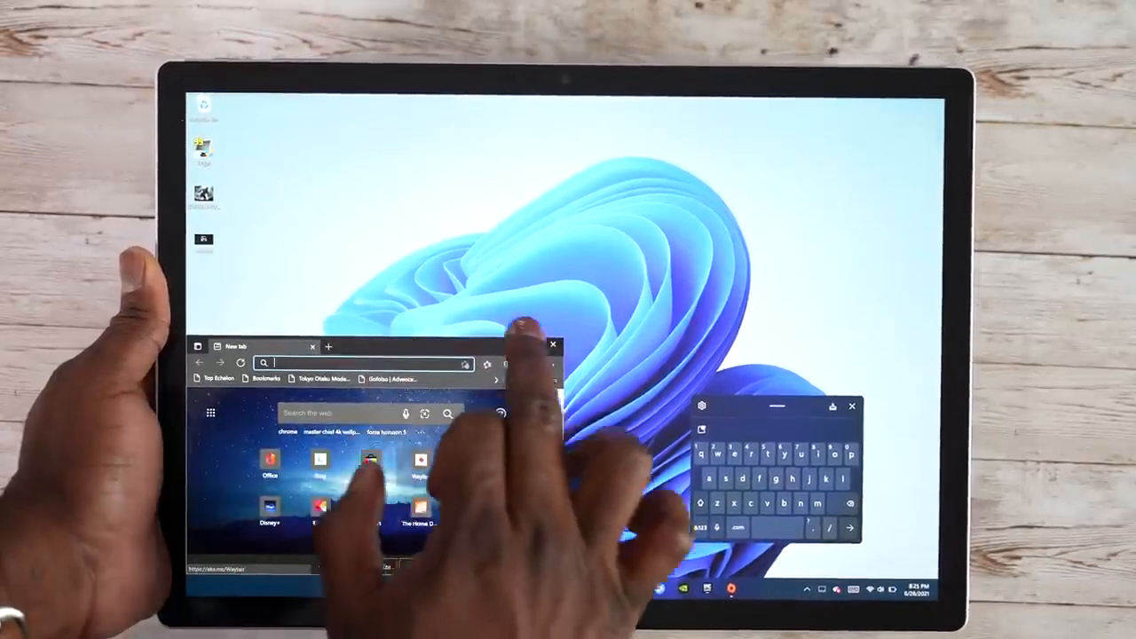
left_click(553, 345)
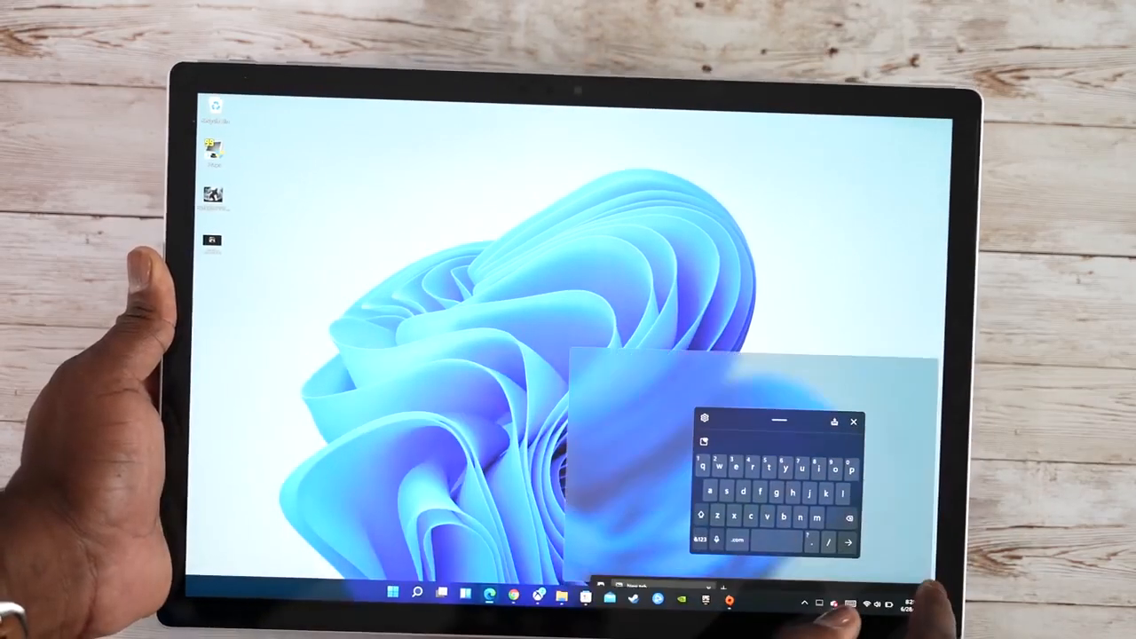